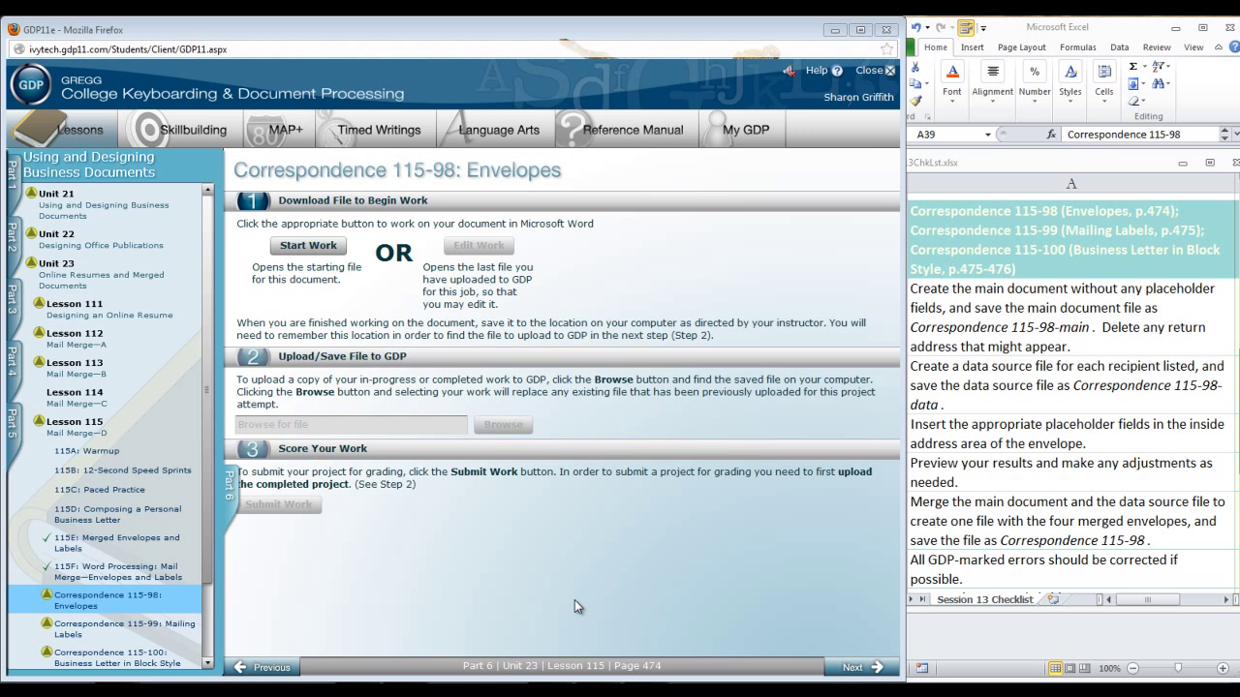
pyautogui.moveTo(557, 608)
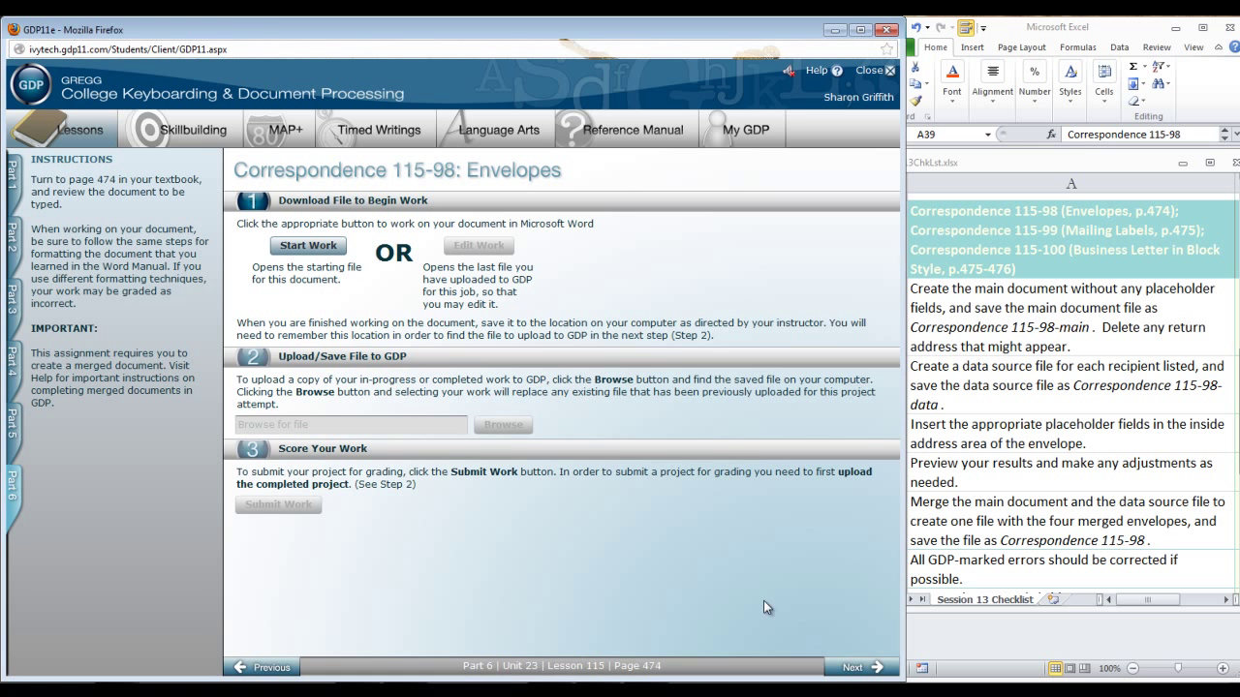
# Launch the Correspondence 115-98 Envelopes starting file from GDP in Word
pyautogui.click(307, 245)
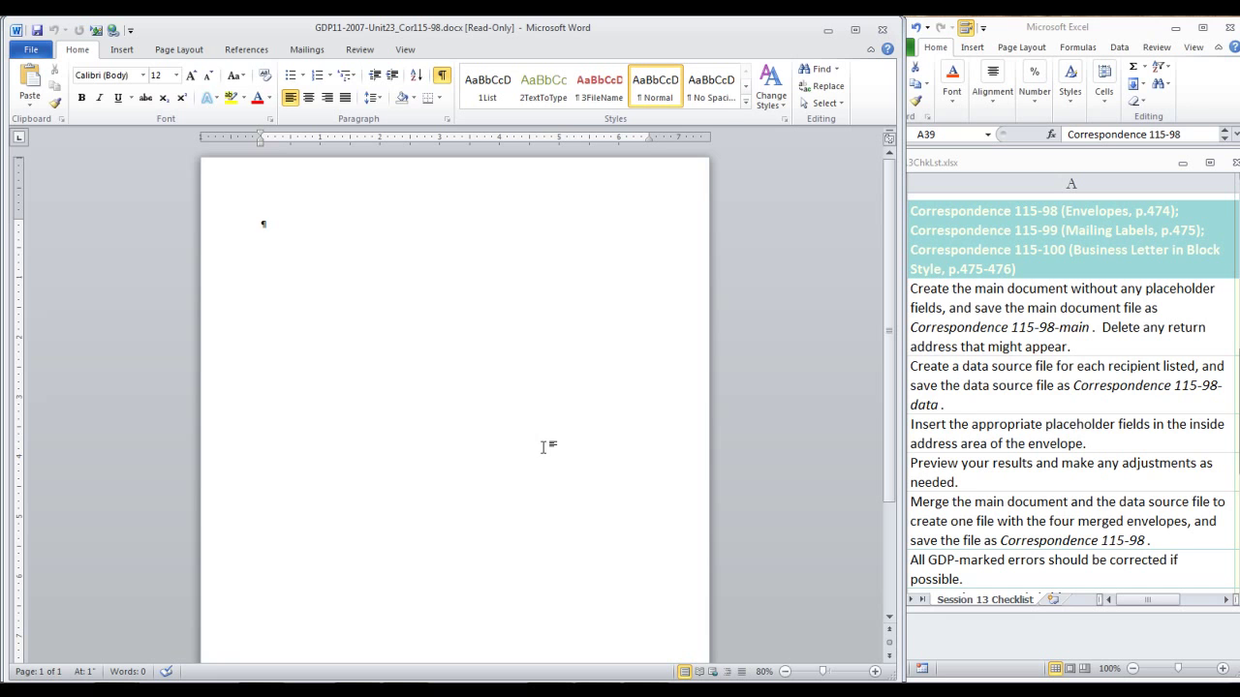
pyautogui.moveTo(136, 197)
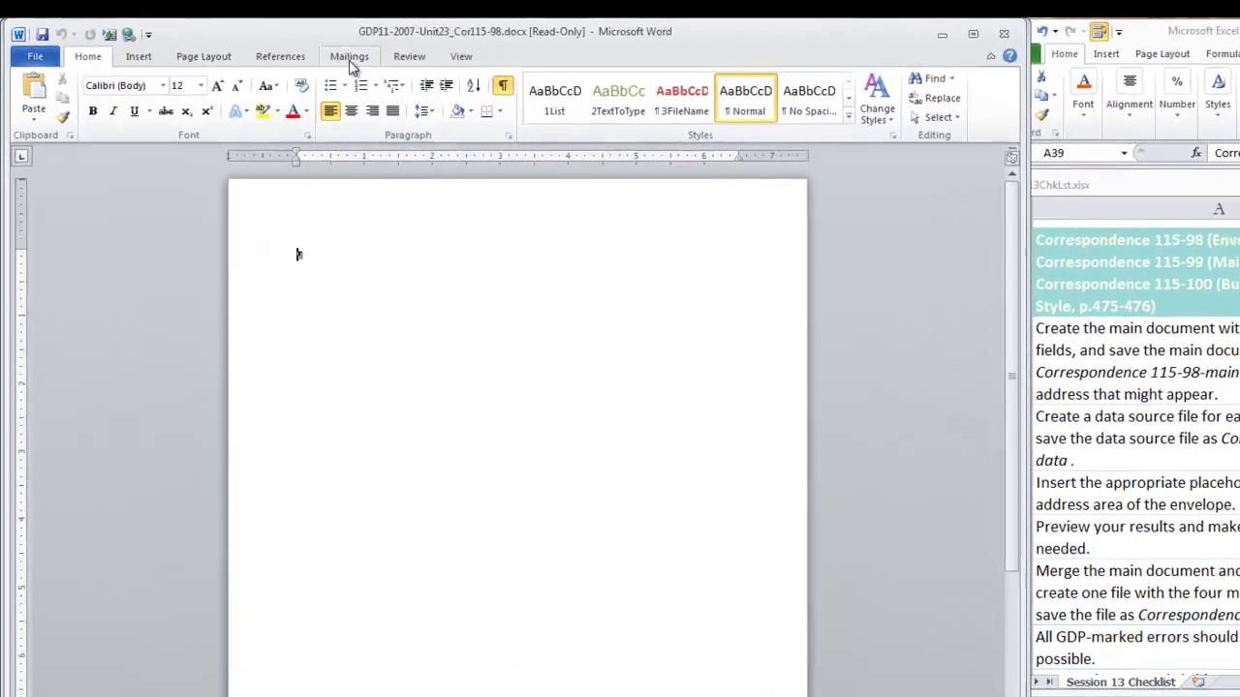
# Start an envelopes mail merge from the Mailings tab, showing Size 10 envelope options
pyautogui.click(349, 55)
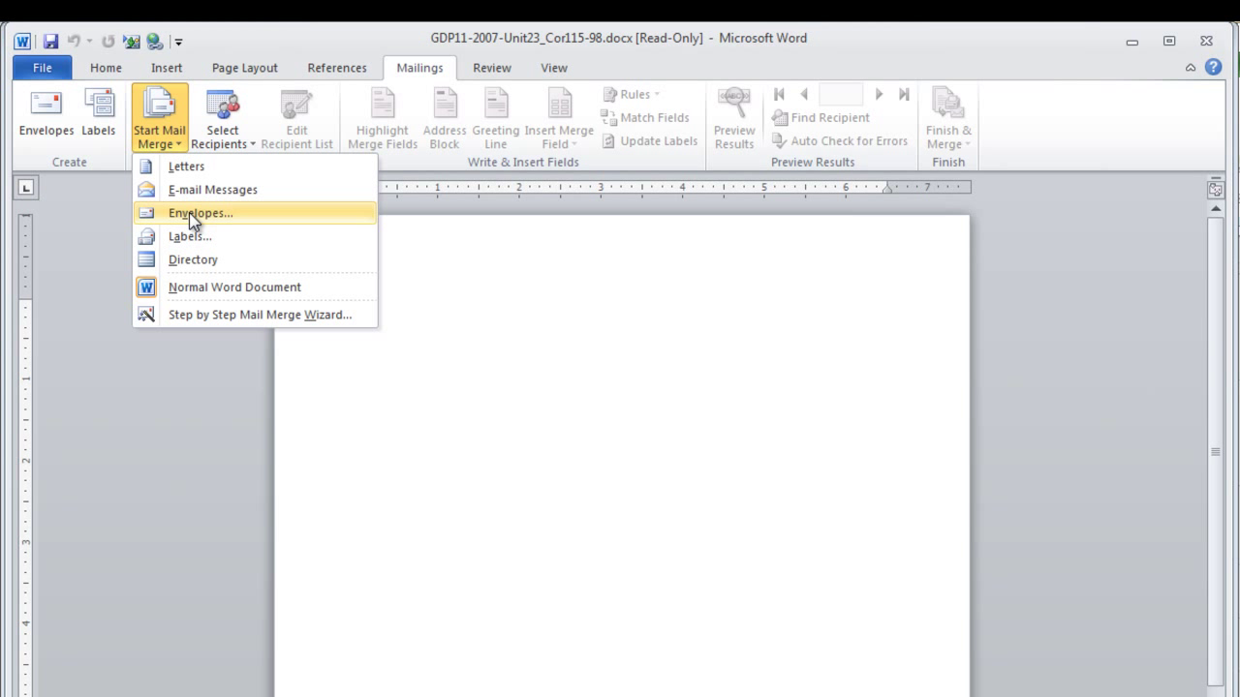
pyautogui.click(201, 212)
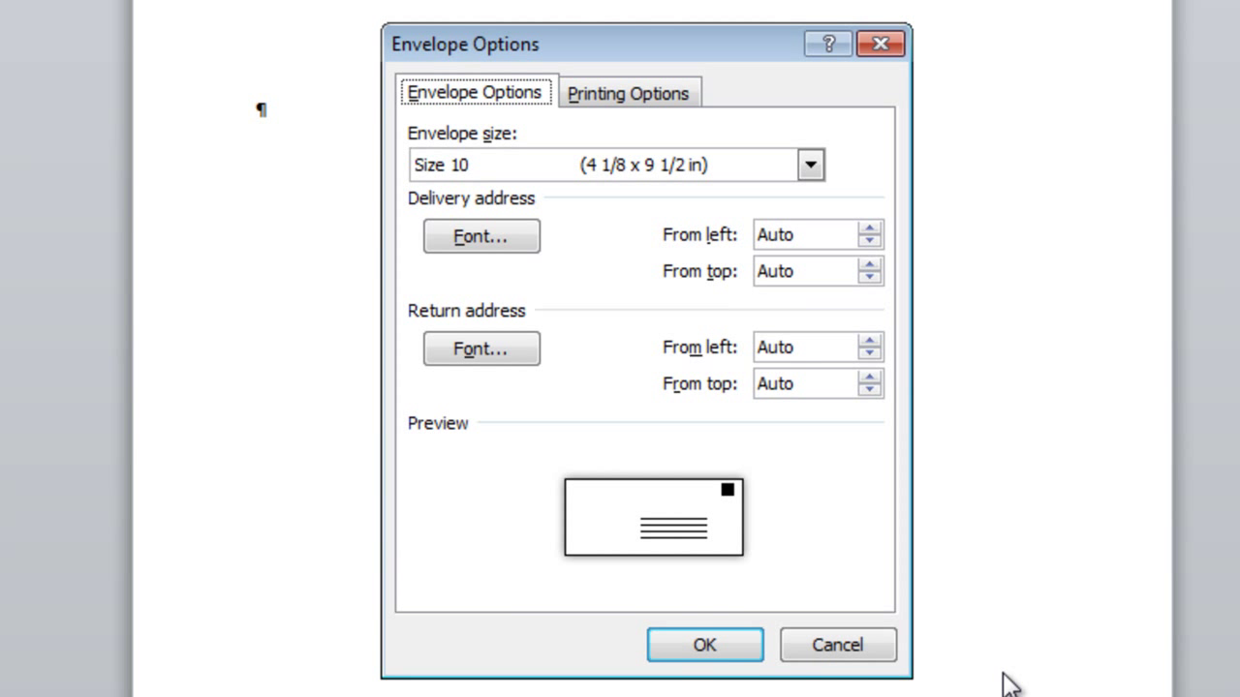
pyautogui.moveTo(1011, 312)
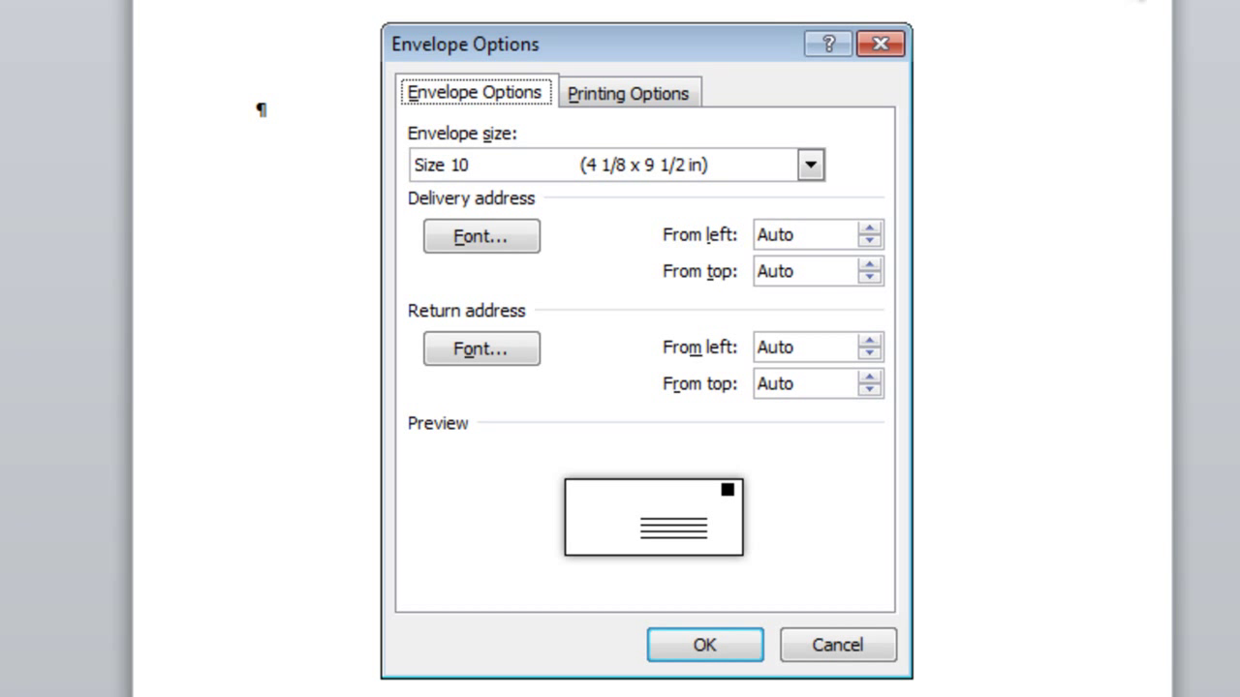
pyautogui.moveTo(906, 240)
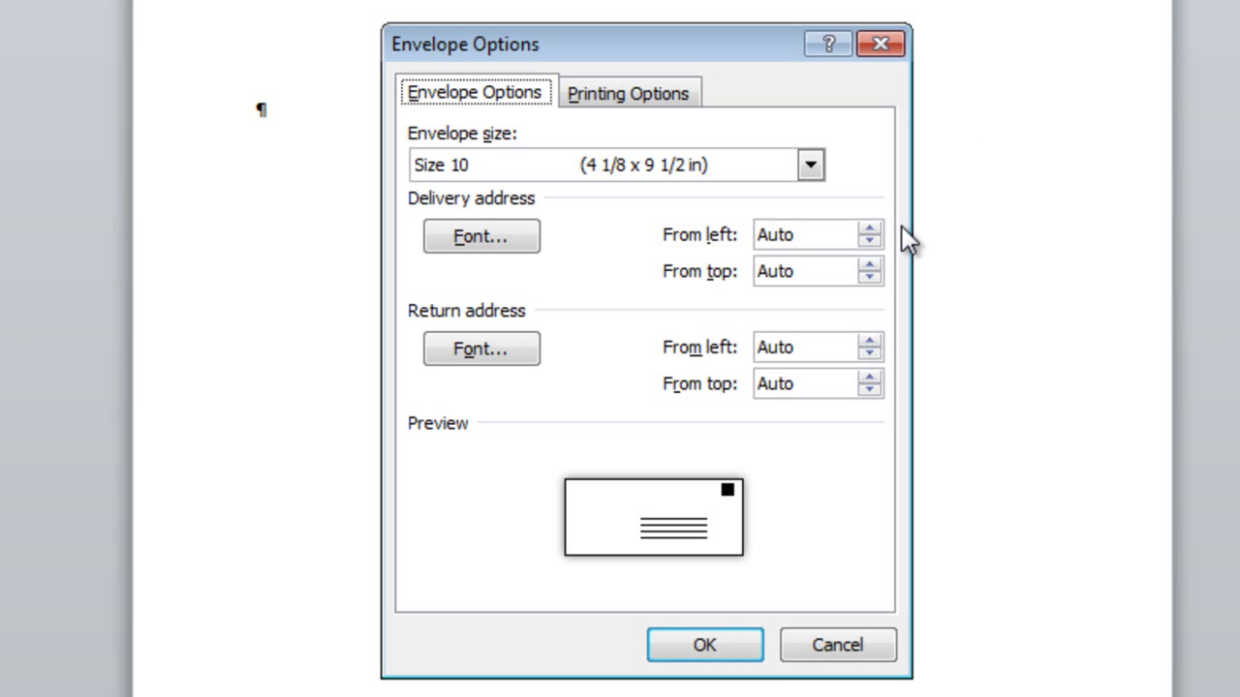
pyautogui.moveTo(851, 463)
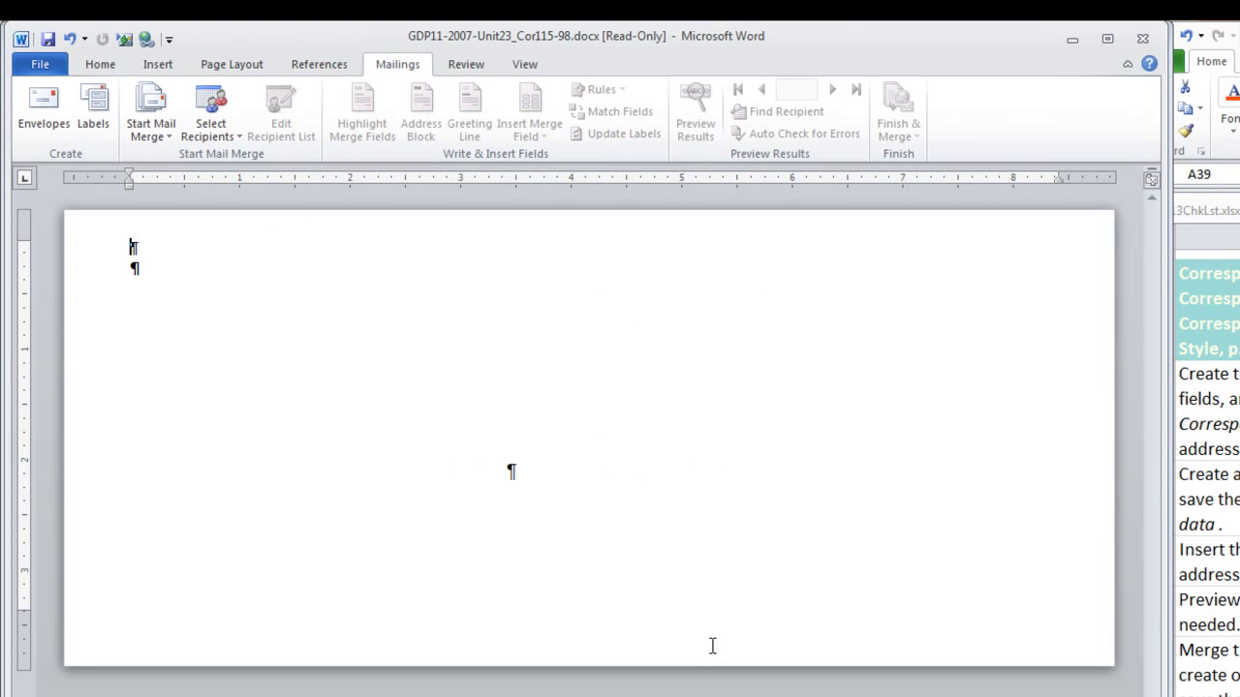
pyautogui.moveTo(376, 523)
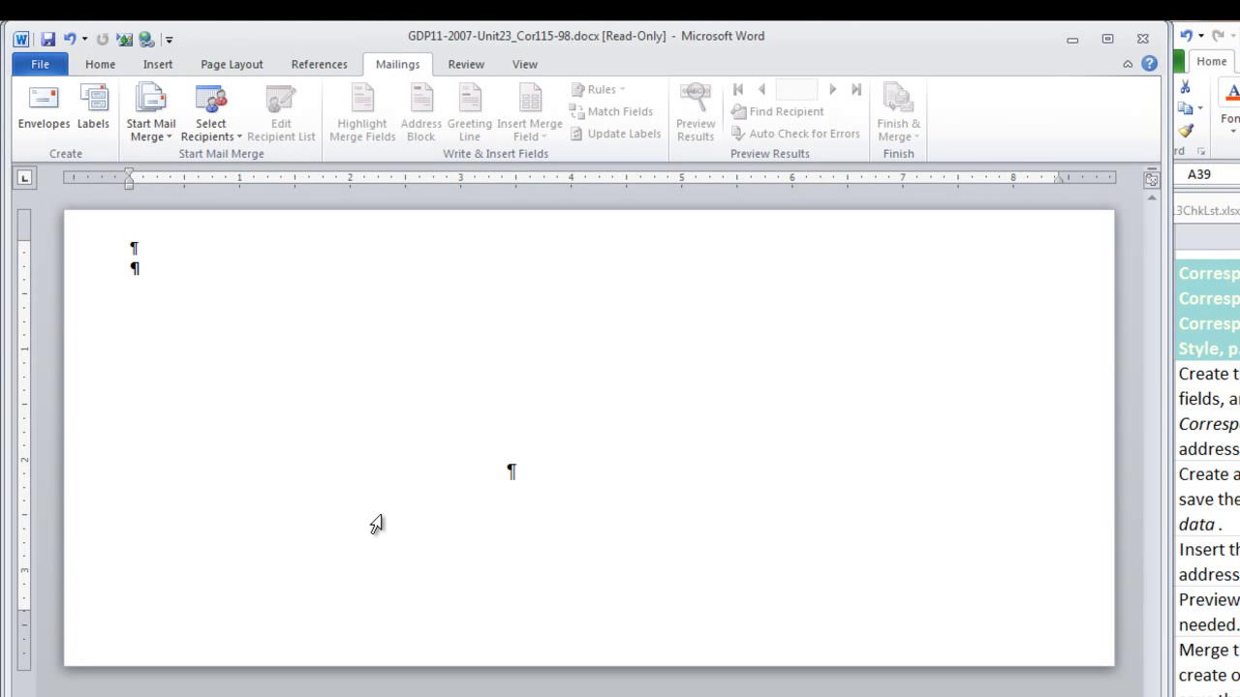
pyautogui.moveTo(504, 492)
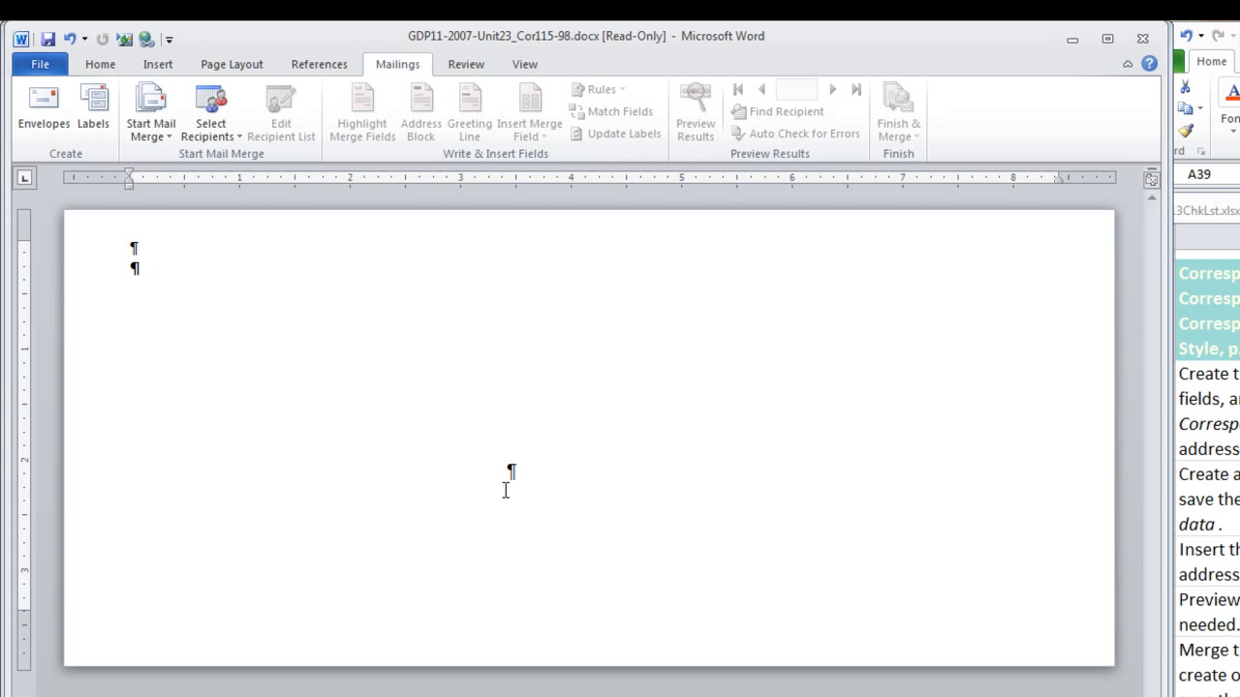
pyautogui.moveTo(624, 586)
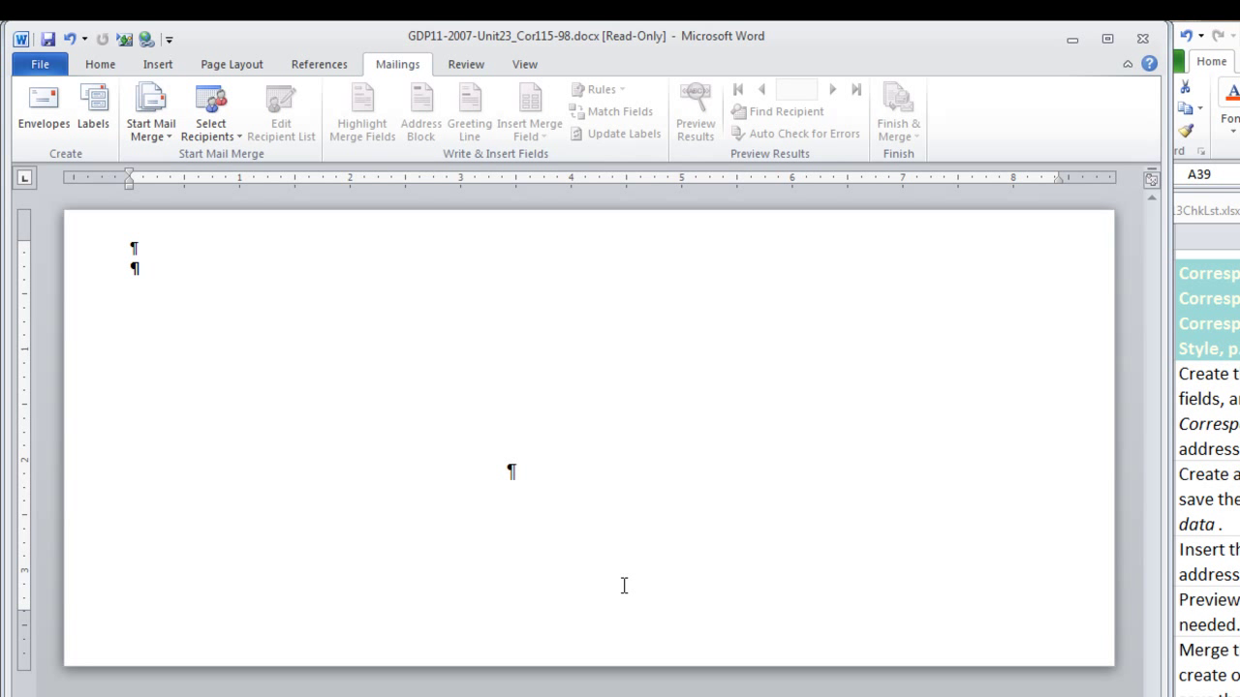
pyautogui.moveTo(628, 560)
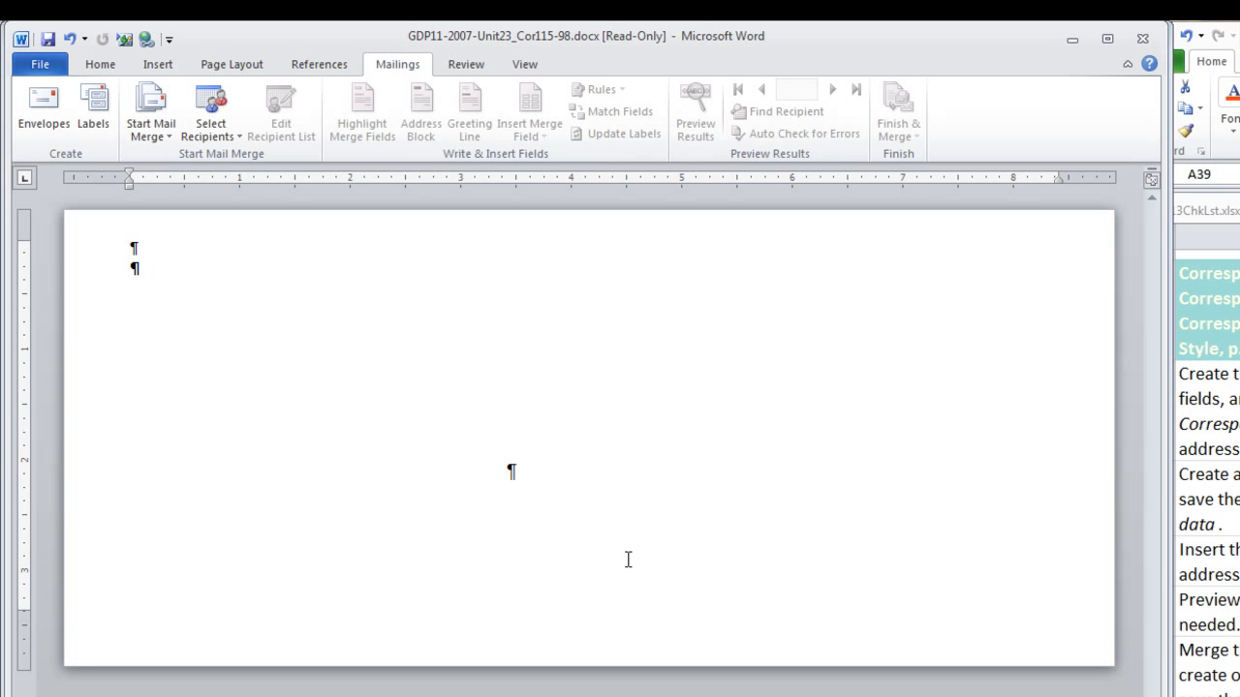
pyautogui.moveTo(630, 566)
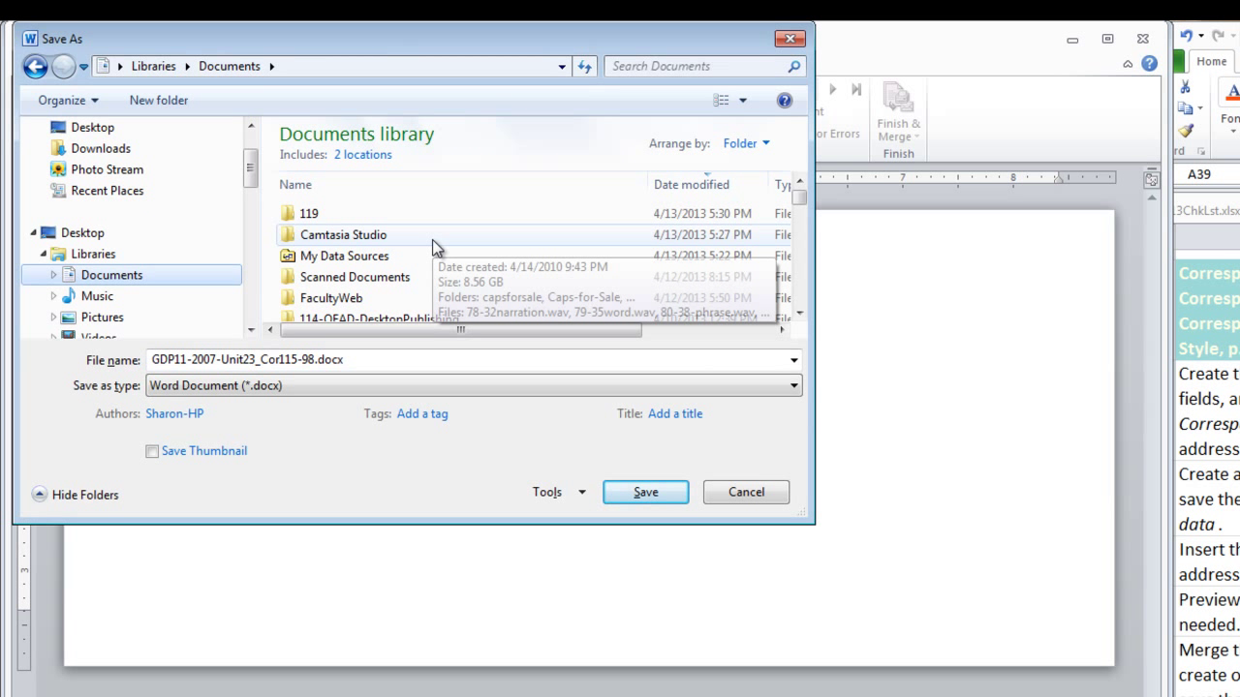
pyautogui.moveTo(310, 230)
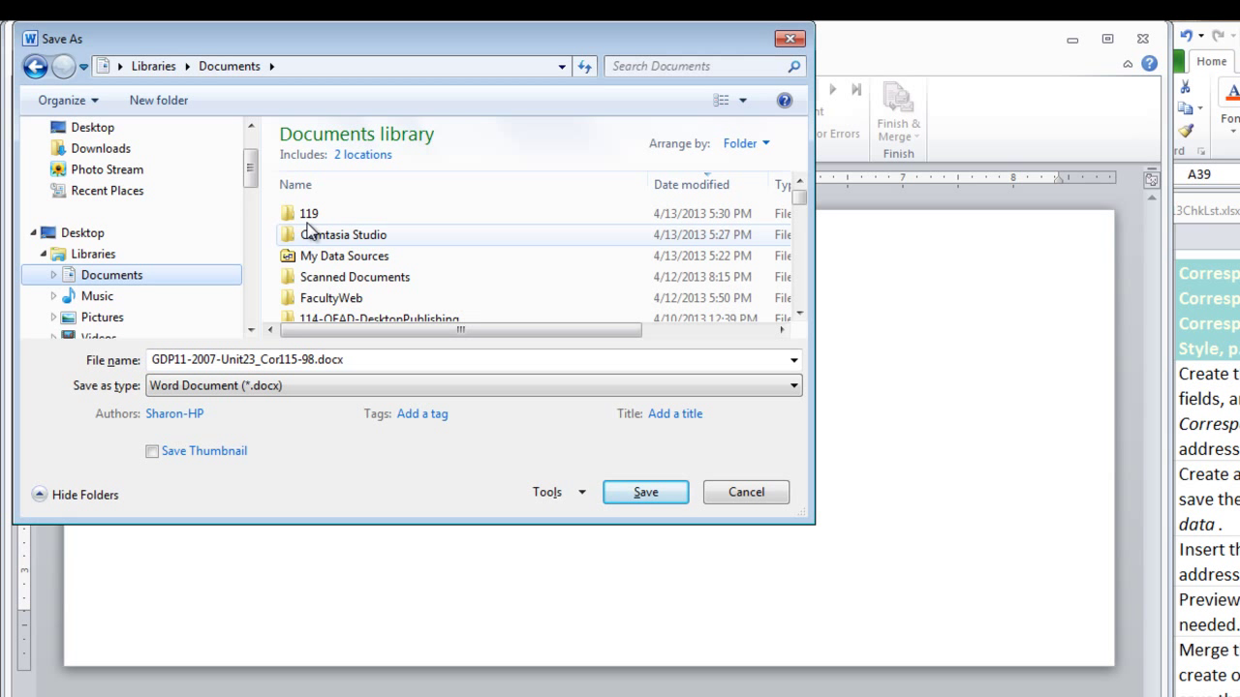
# Save the envelope as Correspondence 115-98-main.docx in 119 > 119-GDP11e-Docs
pyautogui.doubleClick(309, 213)
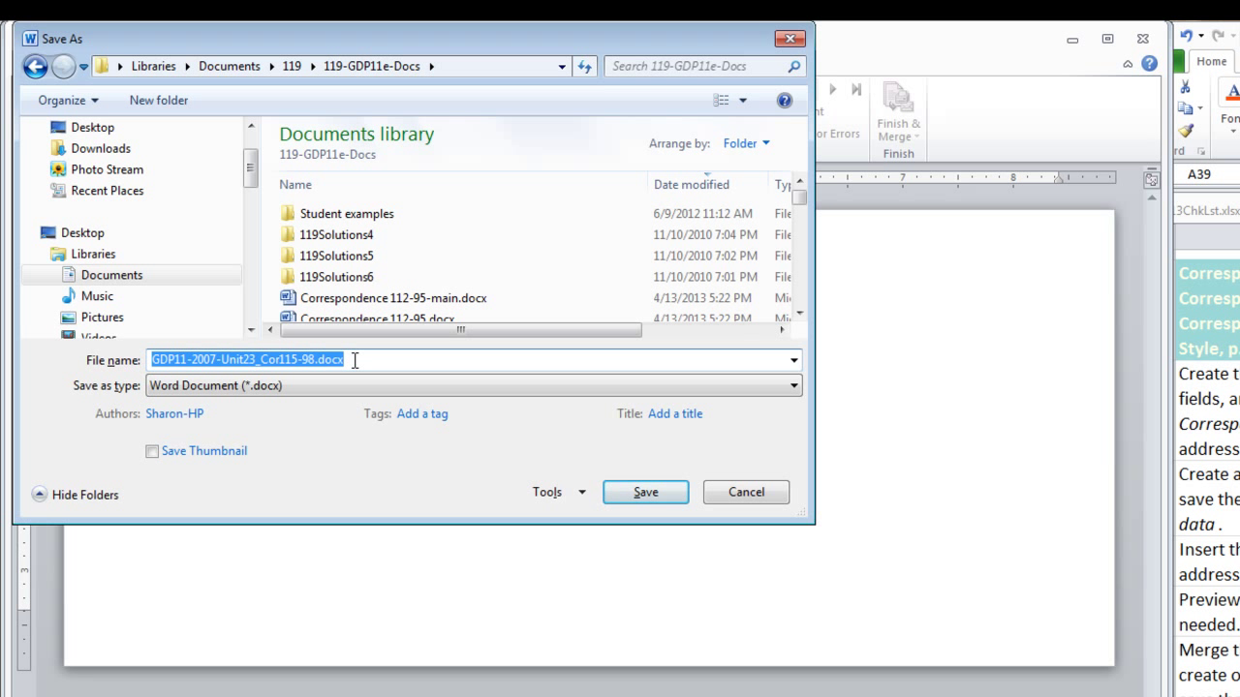
pyautogui.write('Correspondence 115-98-')
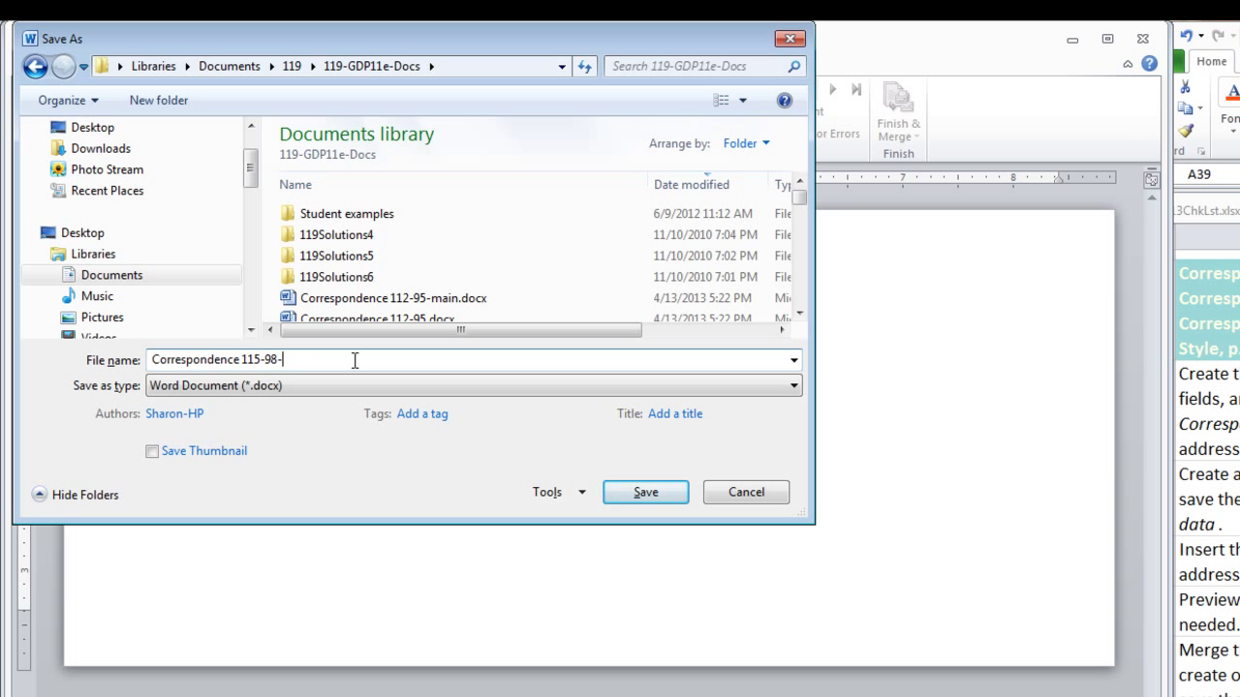
pyautogui.write('main')
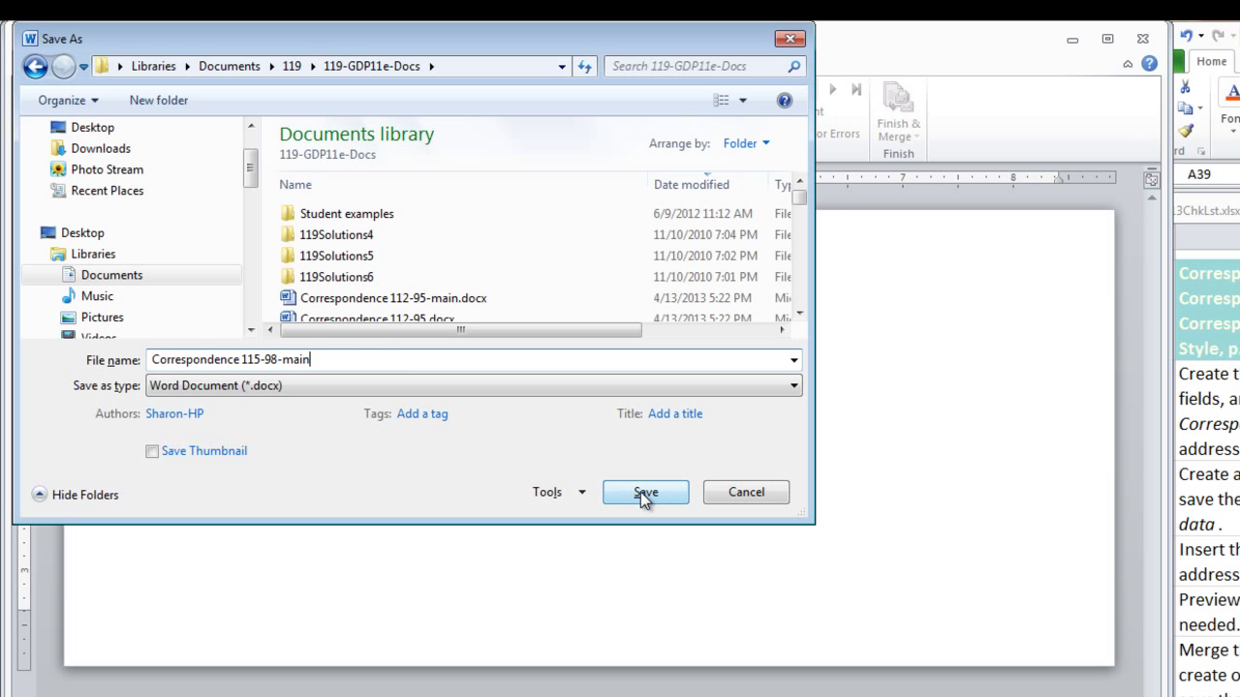
pyautogui.click(645, 492)
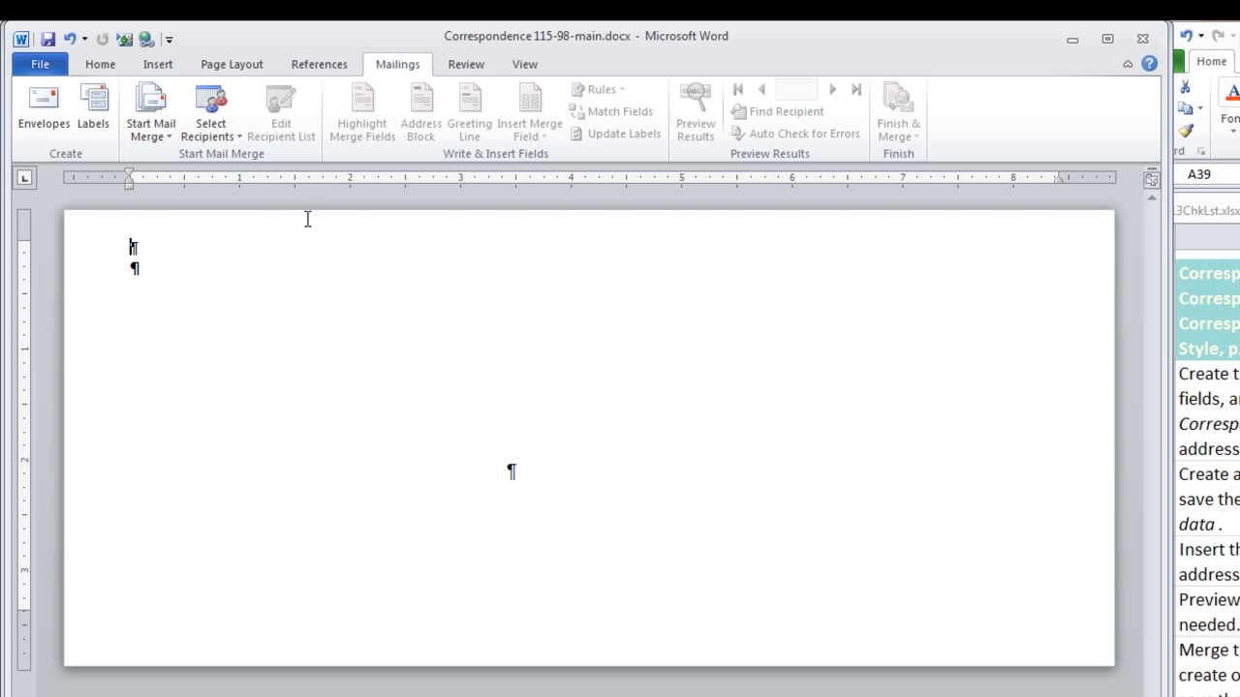
# Create a new recipient list with Select Recipients > Type New List
pyautogui.click(210, 107)
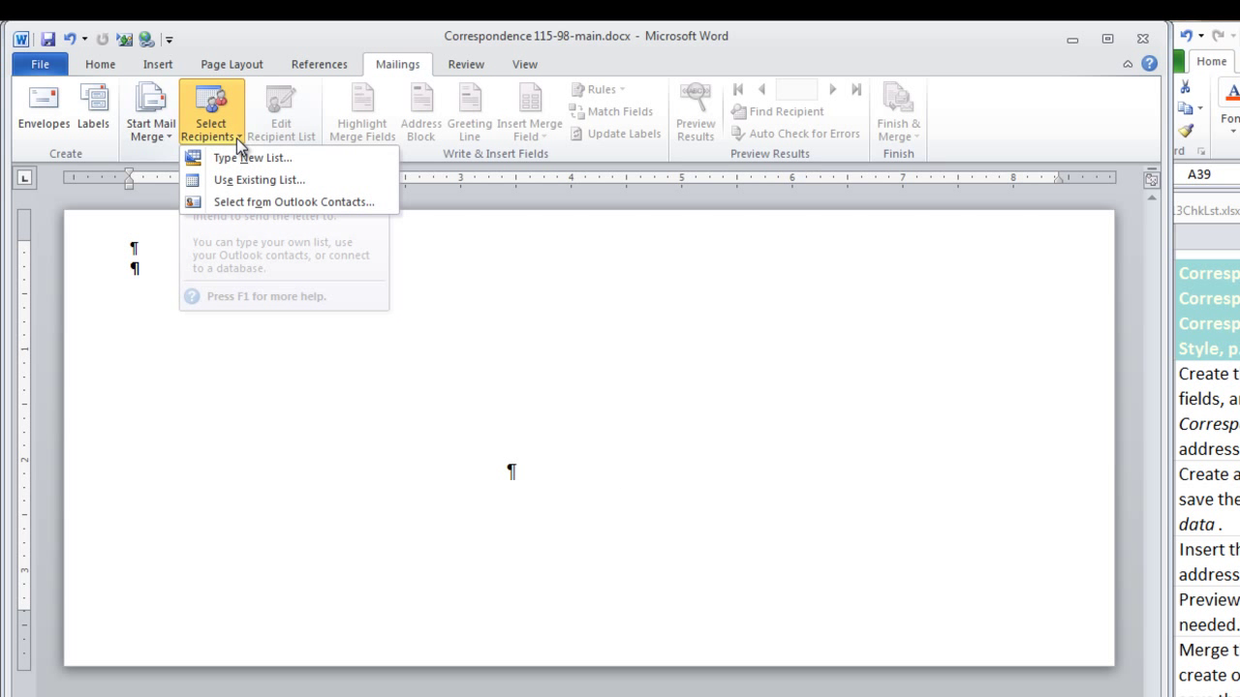
pyautogui.click(252, 157)
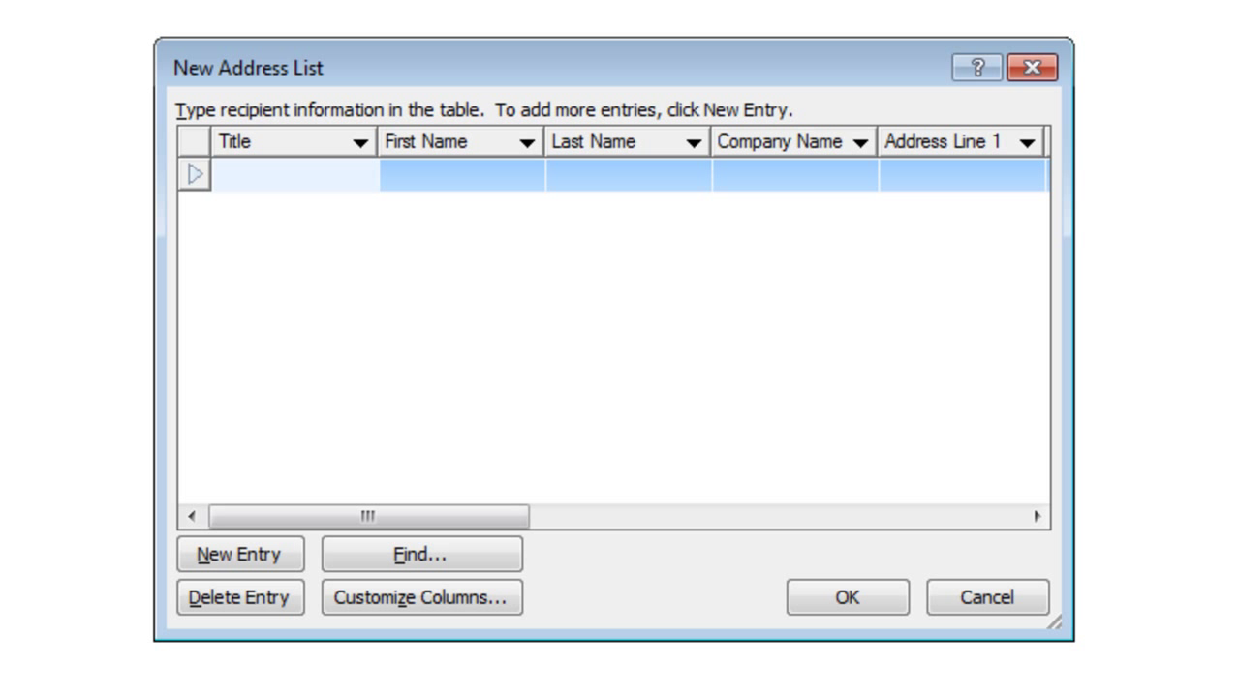
# Enter the first recipient: Mrs., Alpha Sound Systems, Springfield, IL 62701
pyautogui.write('Mrs.')
pyautogui.click(629, 175)
pyautogui.write('Page')
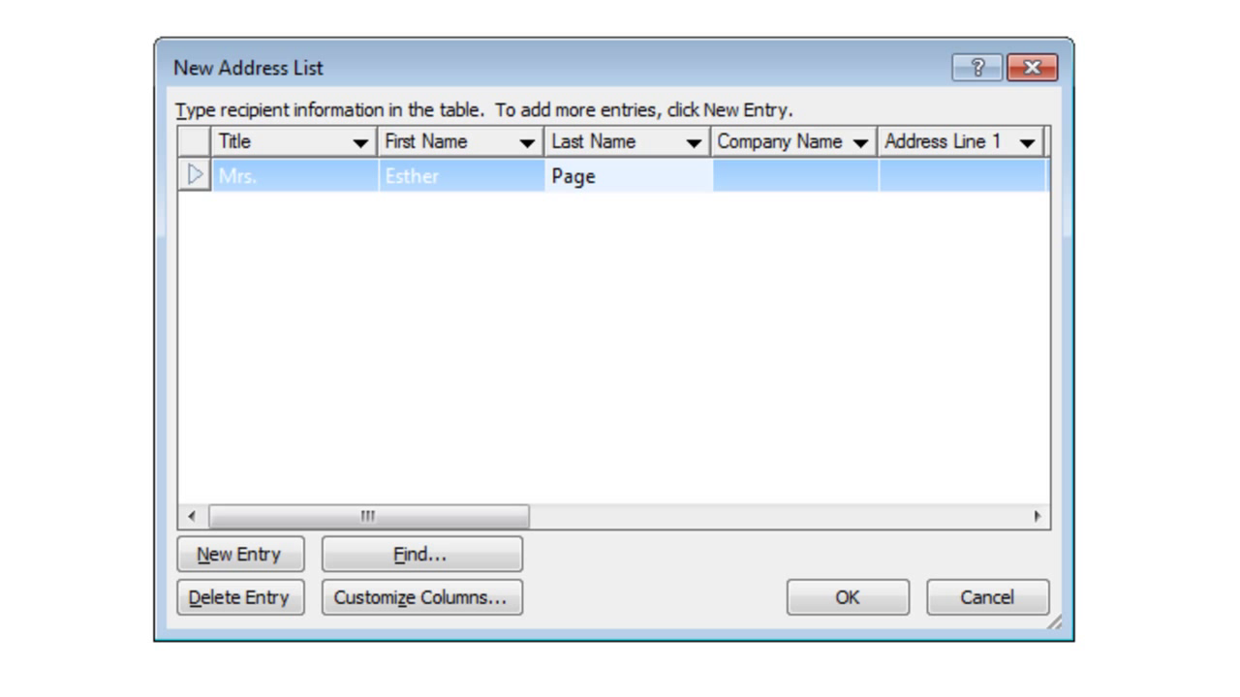
pyautogui.click(627, 176)
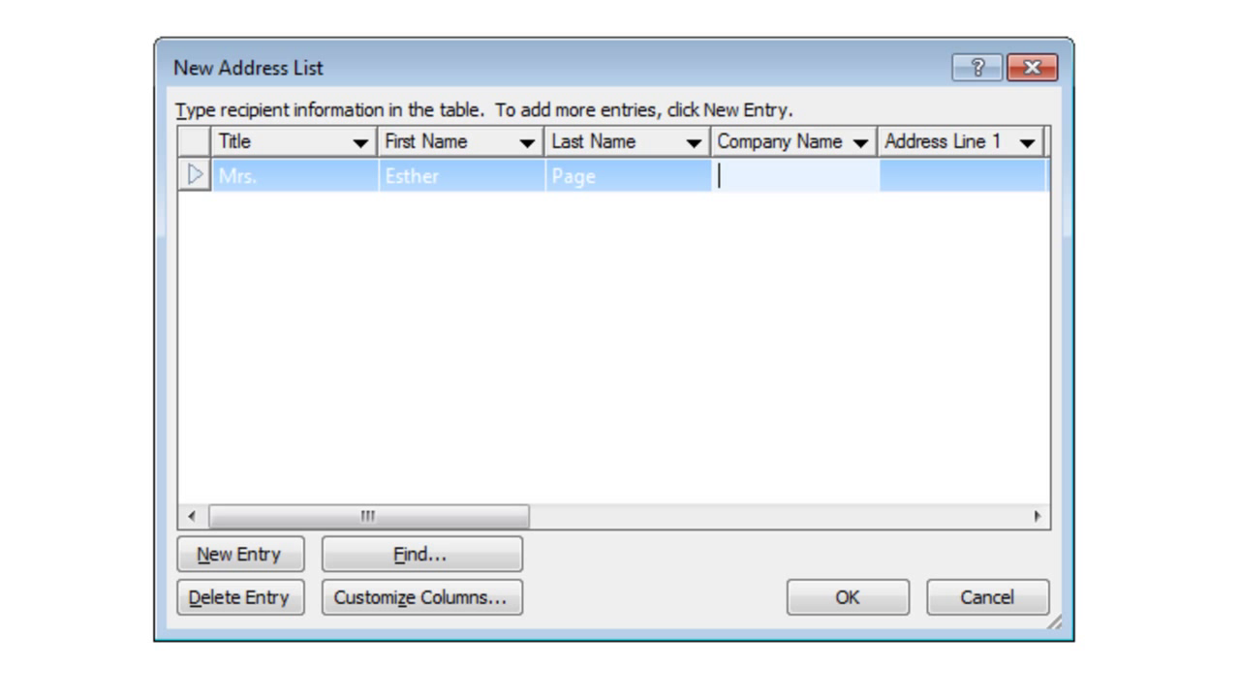
pyautogui.write('Alpha')
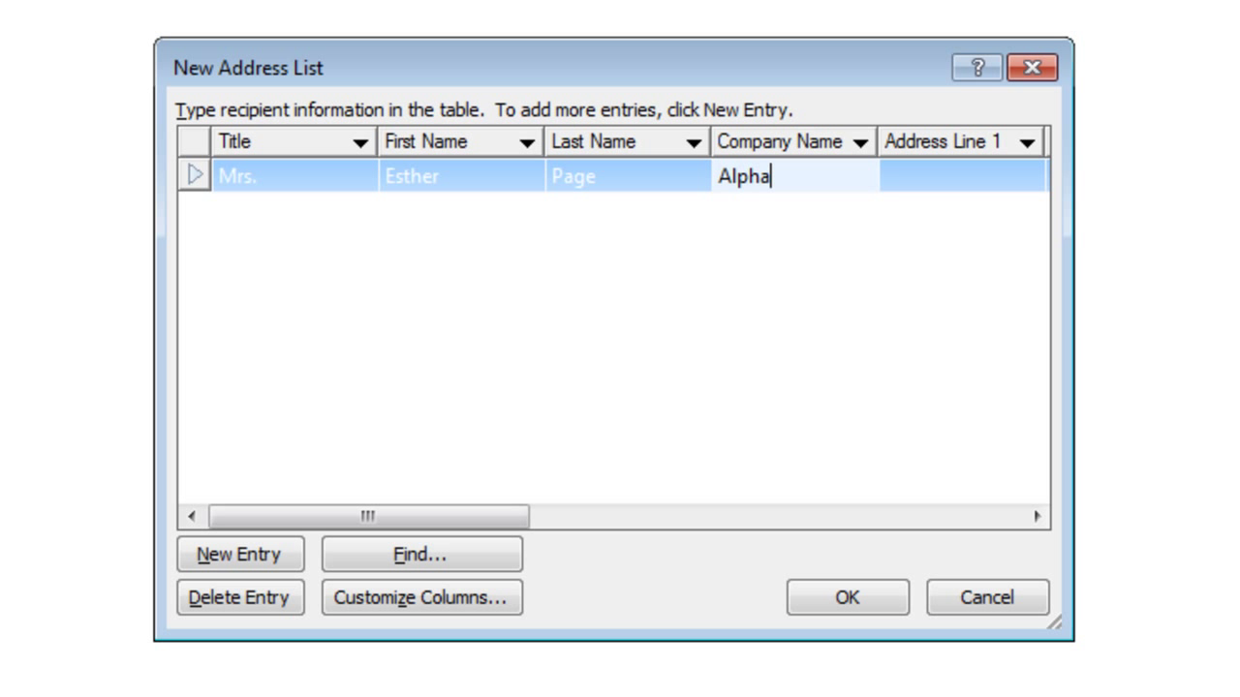
pyautogui.write('Sound Systems')
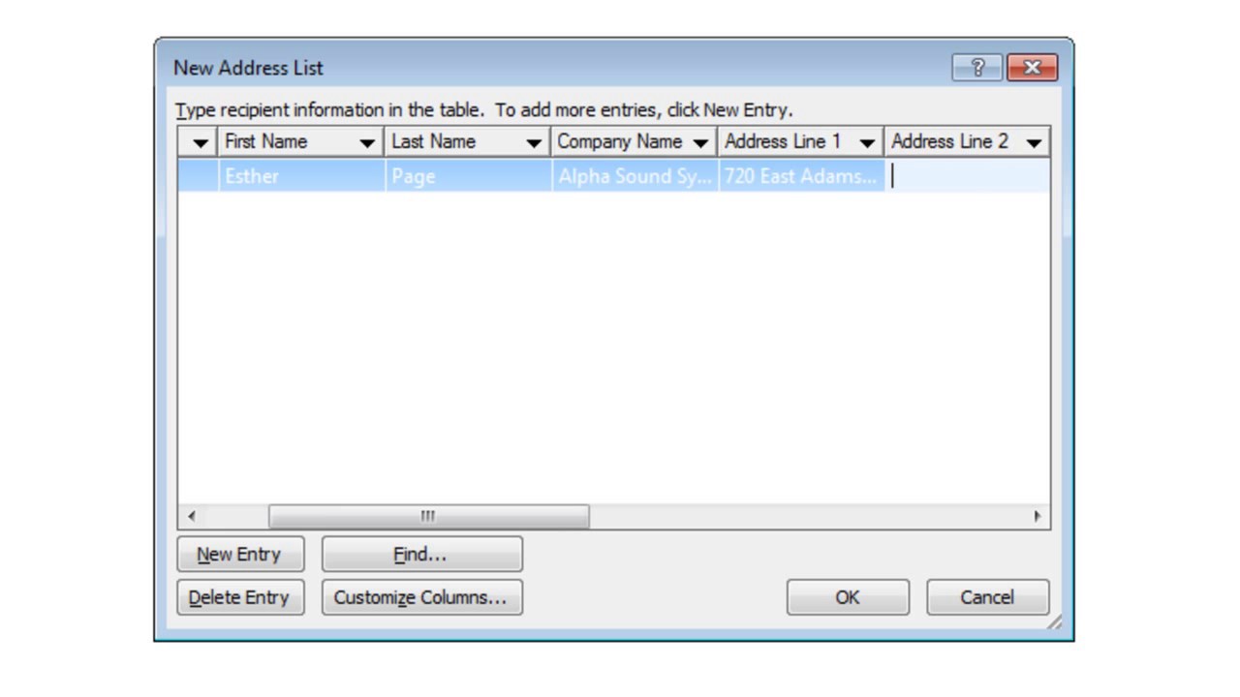
pyautogui.hscroll(3)
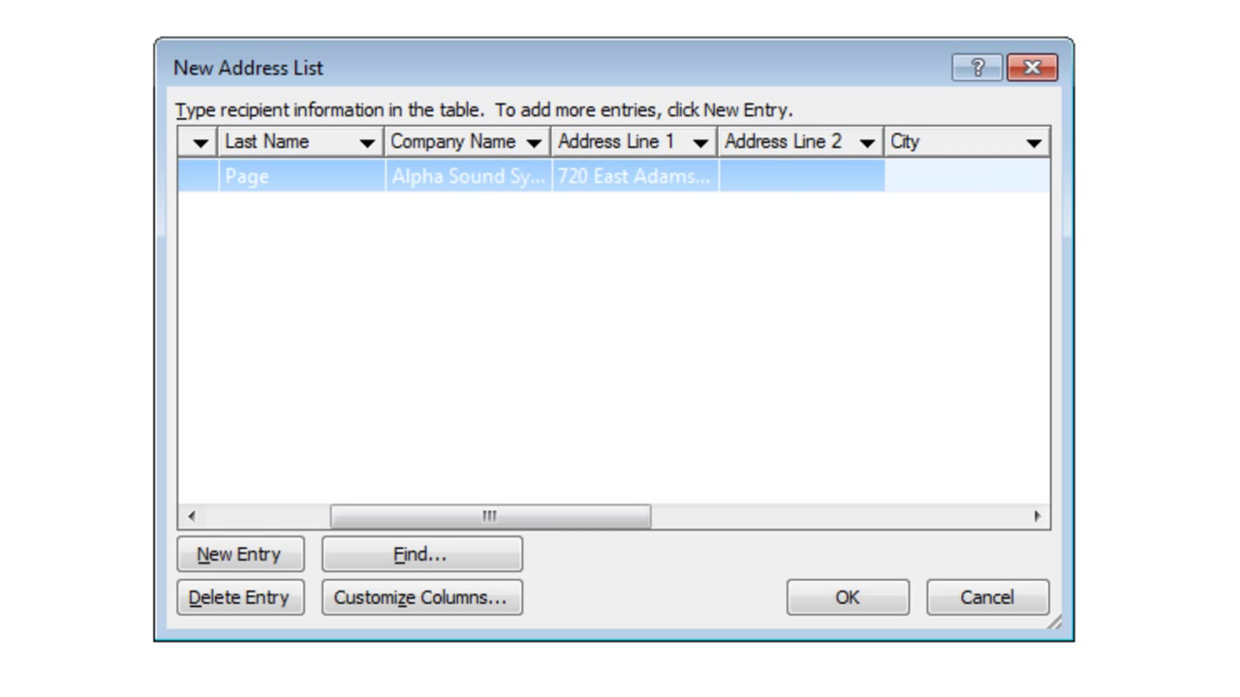
pyautogui.hscroll(3)
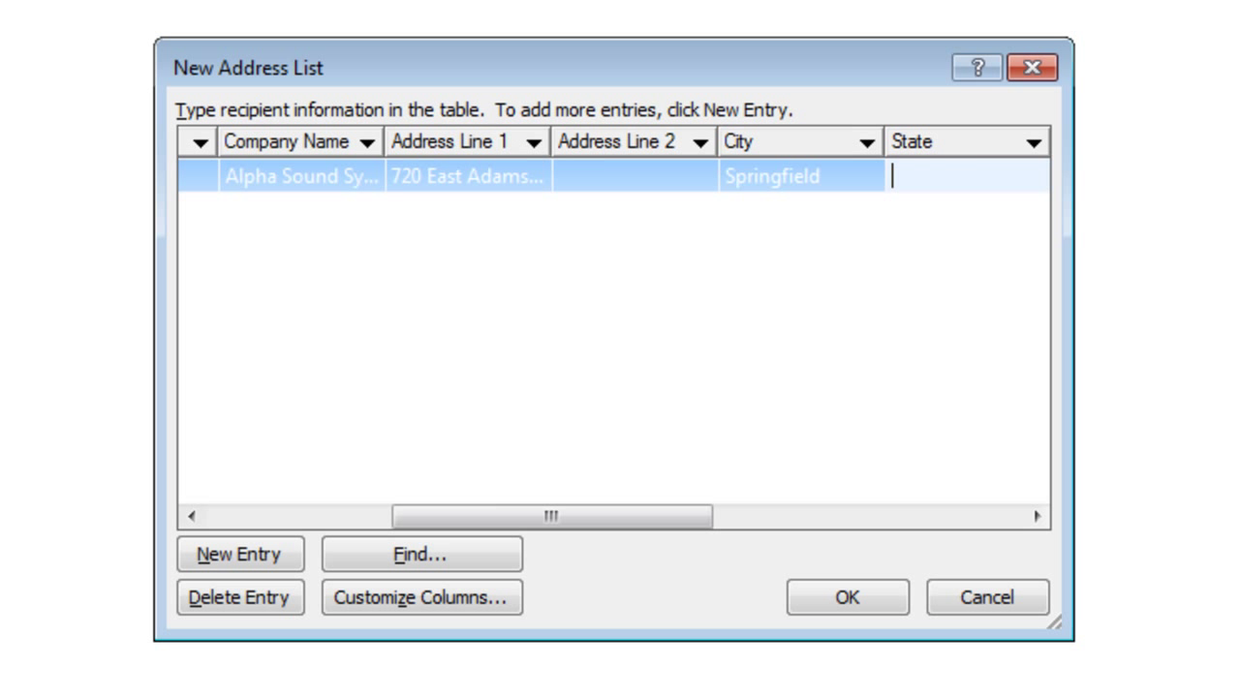
pyautogui.write('IL')
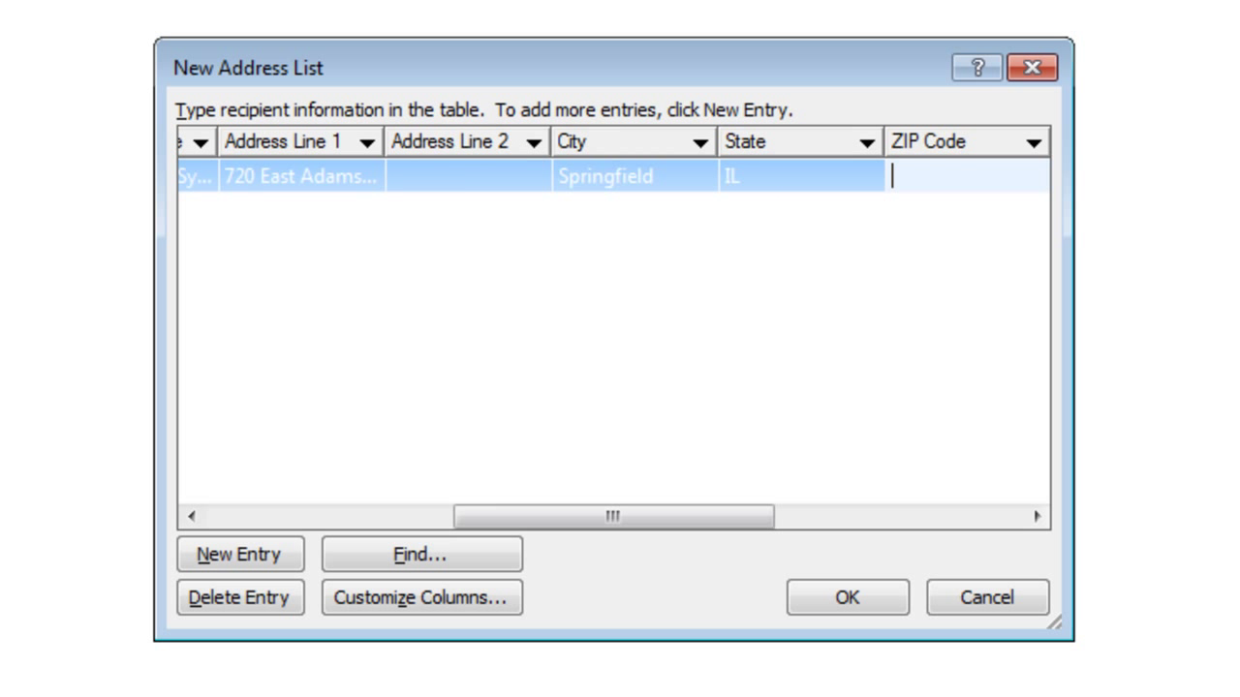
pyautogui.write('62701')
pyautogui.write('G')
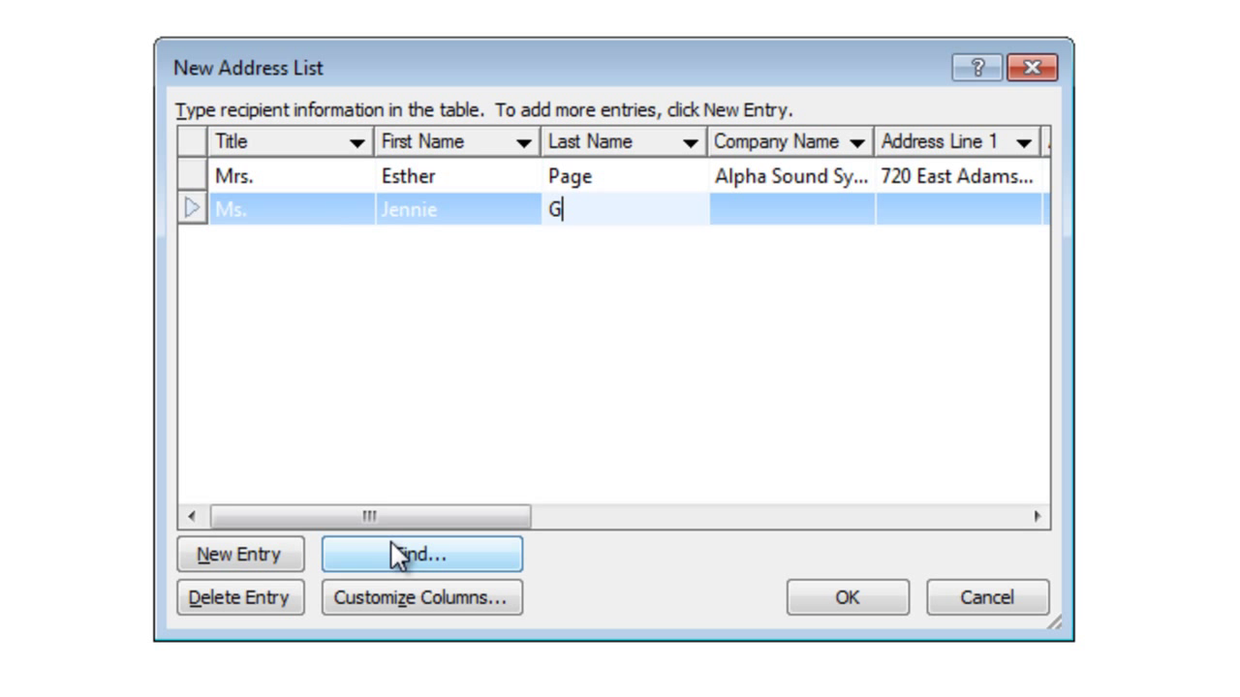
# Add new entries for the Little Rock, Carlsbad and Tallahassee recipients
pyautogui.write('uthrie')
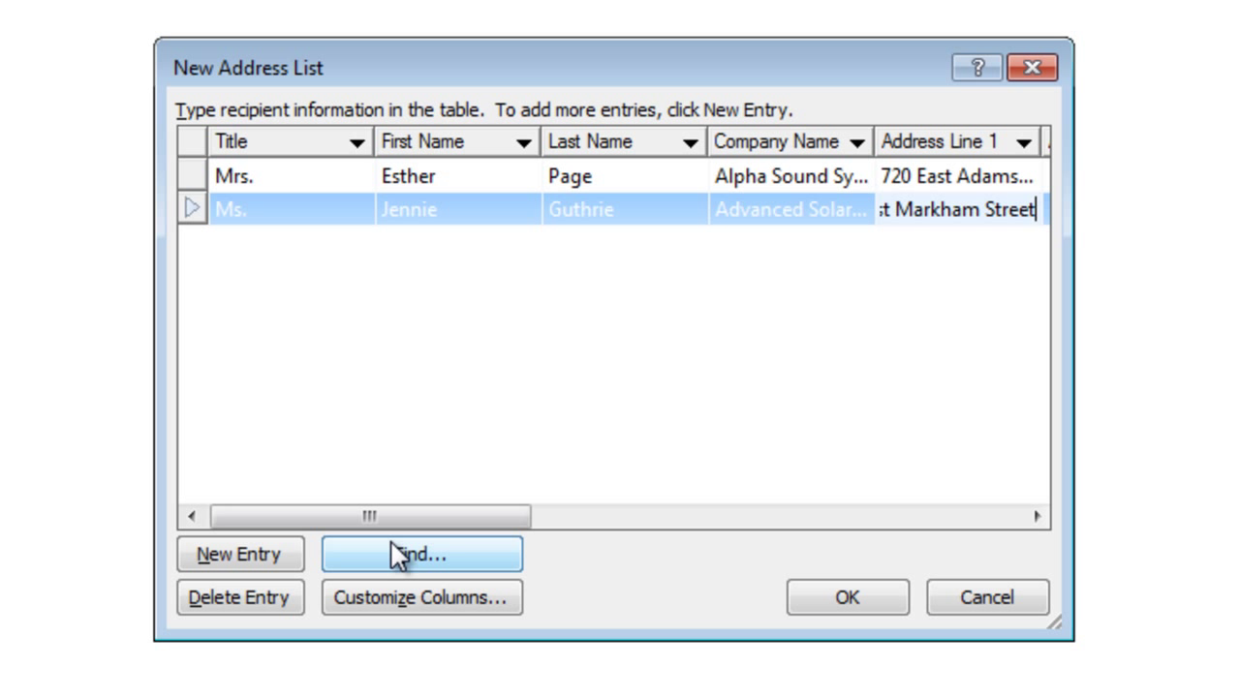
pyautogui.hscroll(3)
pyautogui.write('72201')
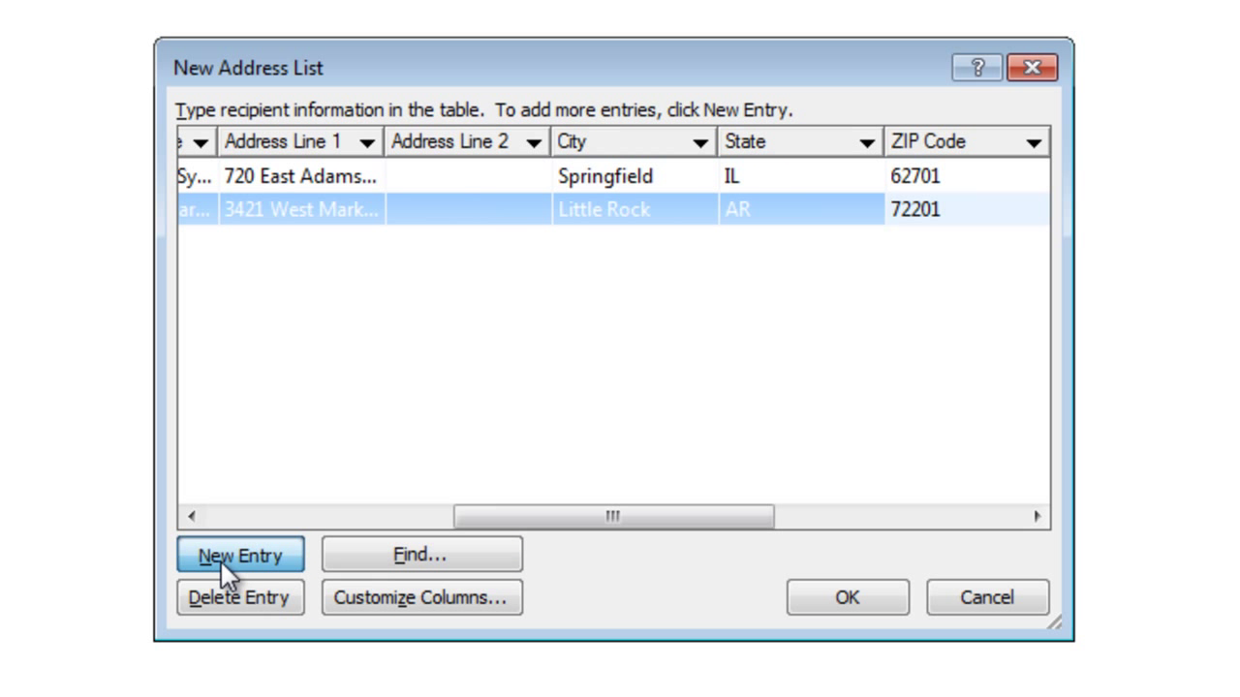
pyautogui.click(239, 554)
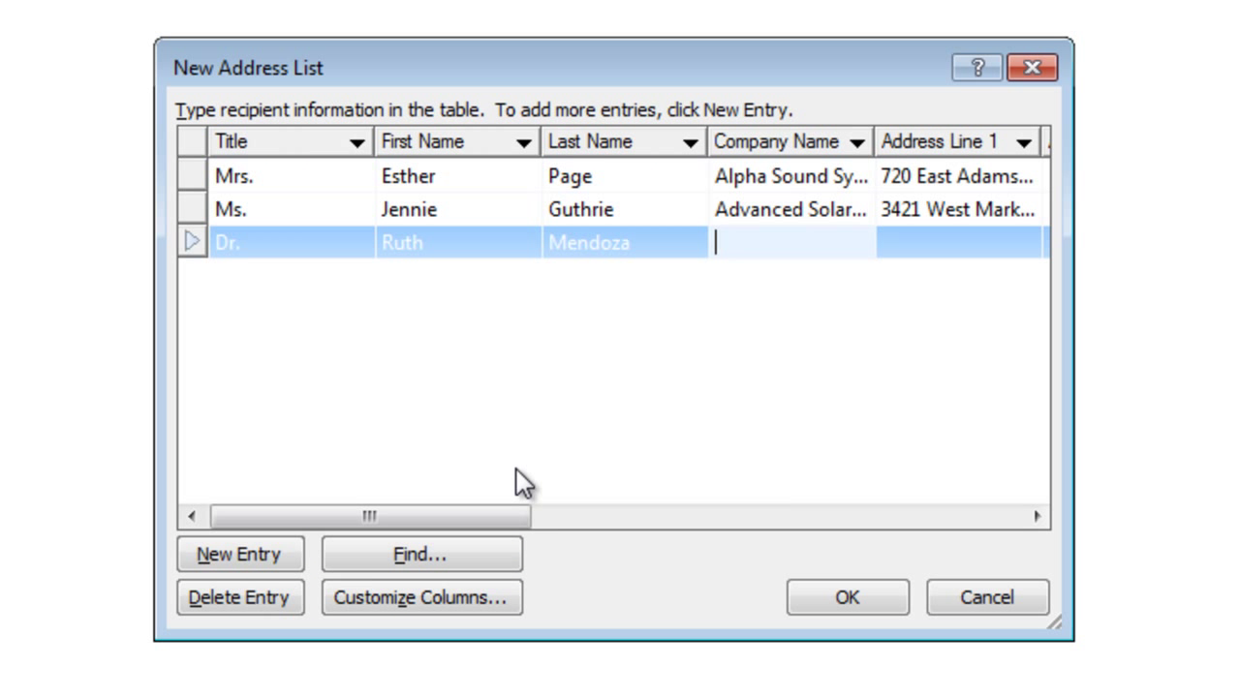
pyautogui.click(240, 554)
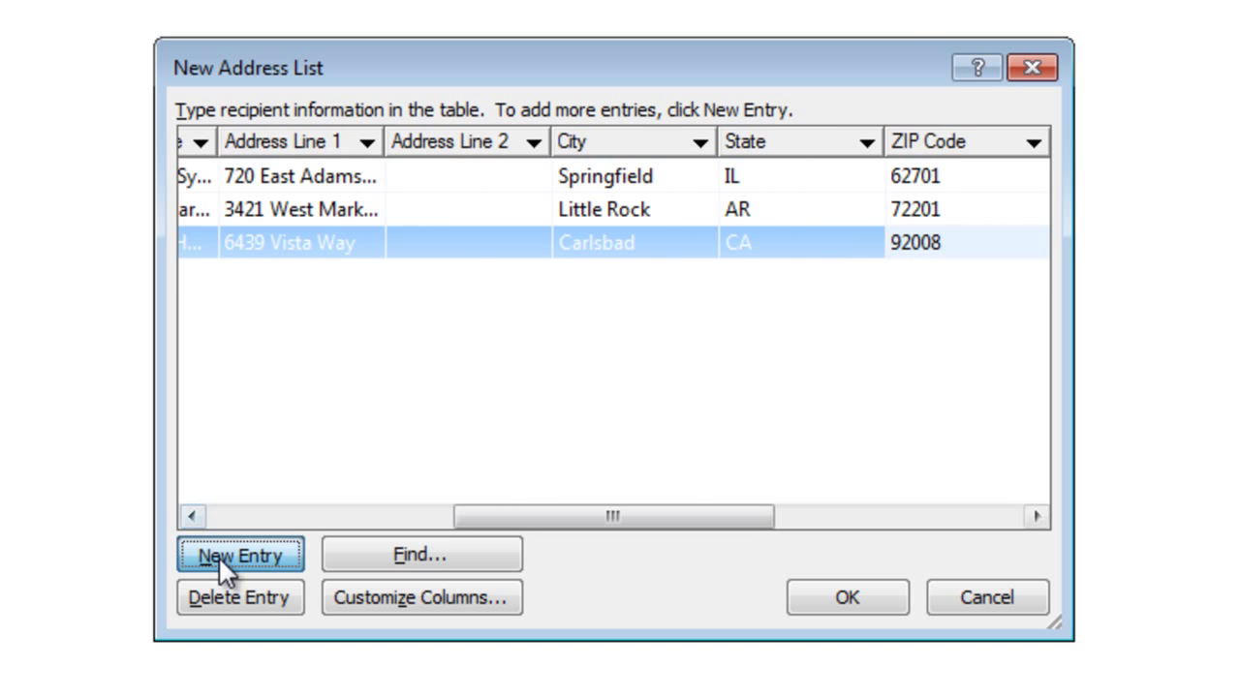
pyautogui.click(241, 554)
pyautogui.write('32303')
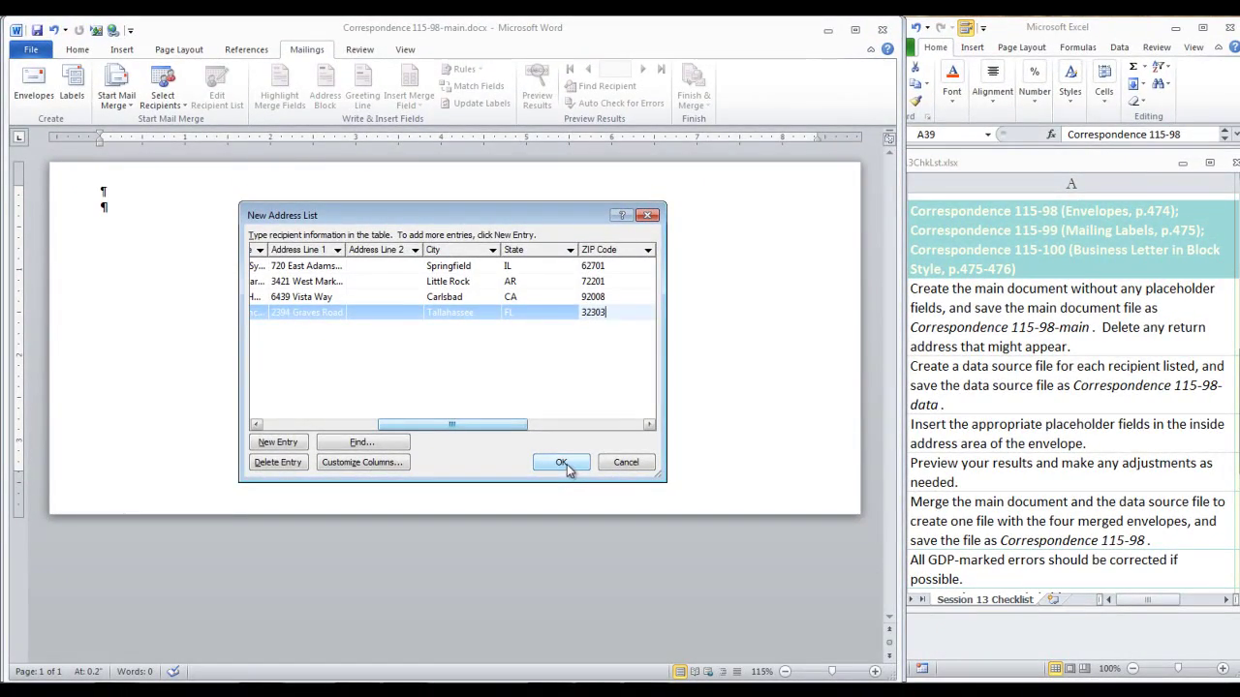
# Finish the address list and save it as Correspondence 115-98-data
pyautogui.click(562, 462)
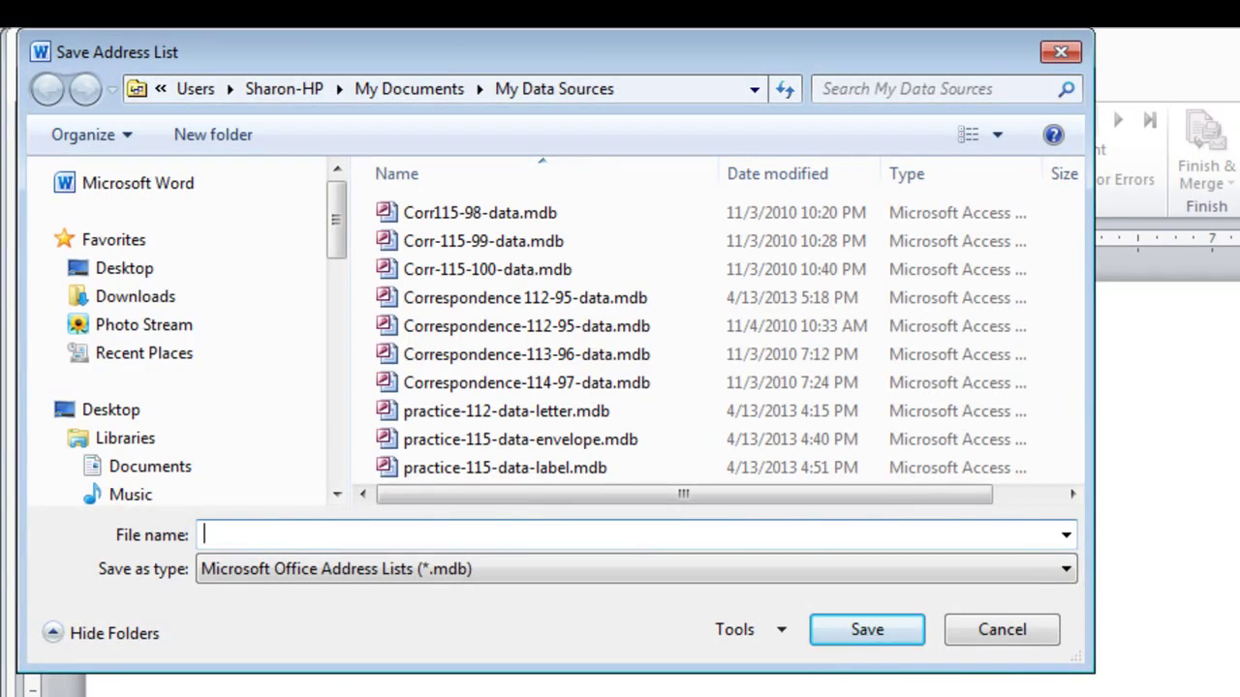
pyautogui.write('Cor')
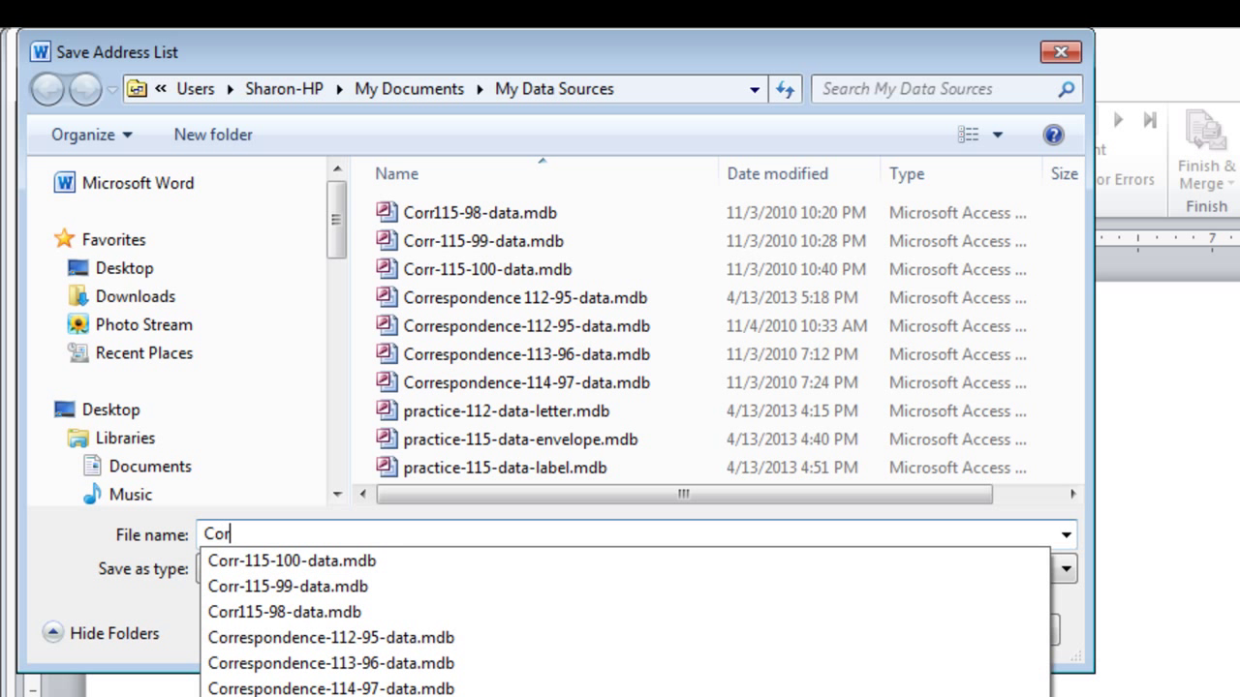
pyautogui.write('Correspondence 115-98')
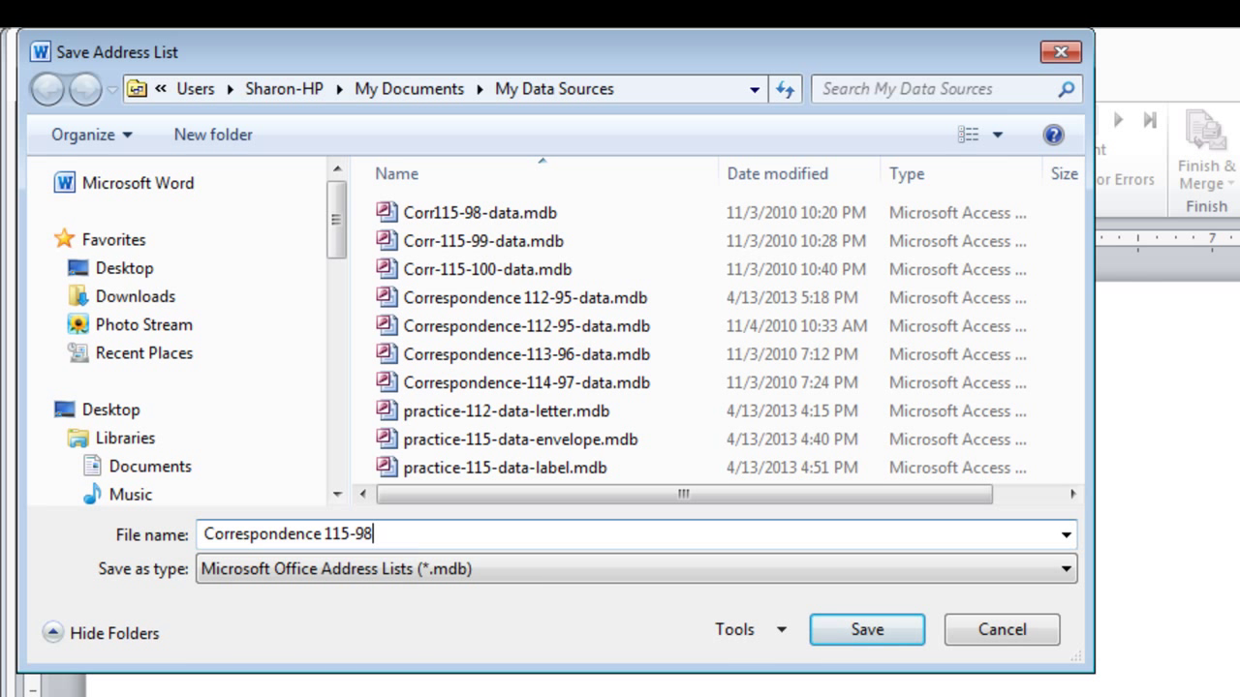
pyautogui.write('-data')
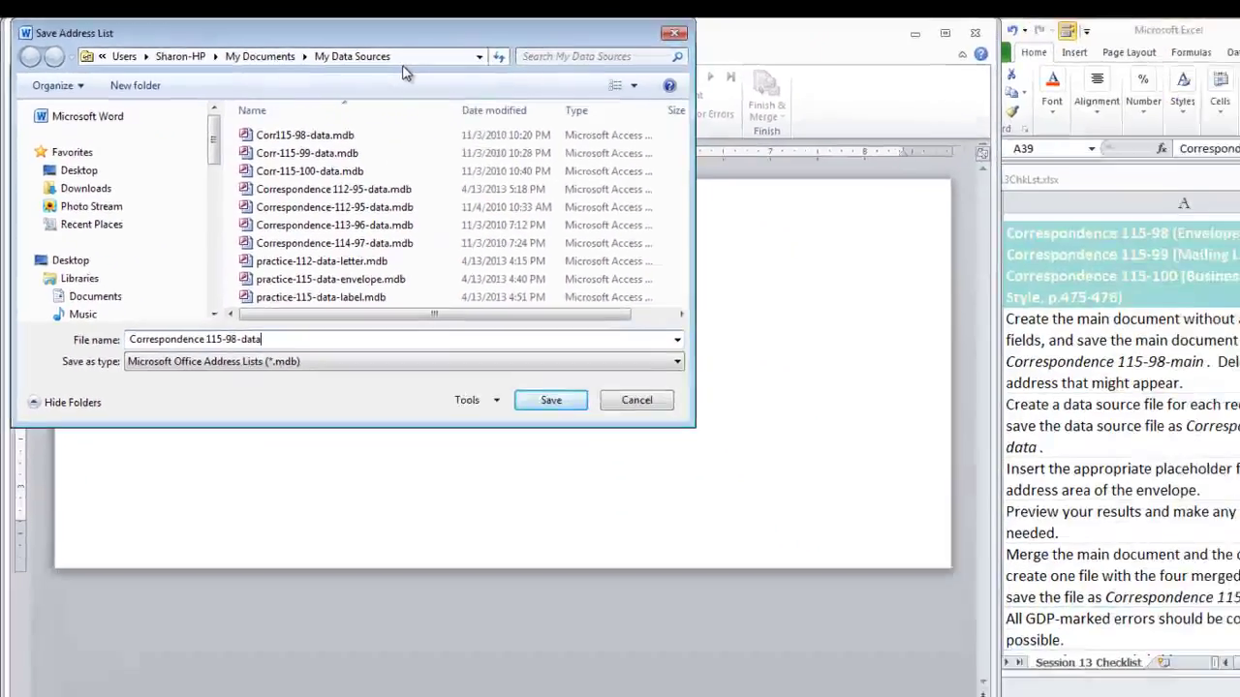
pyautogui.click(550, 400)
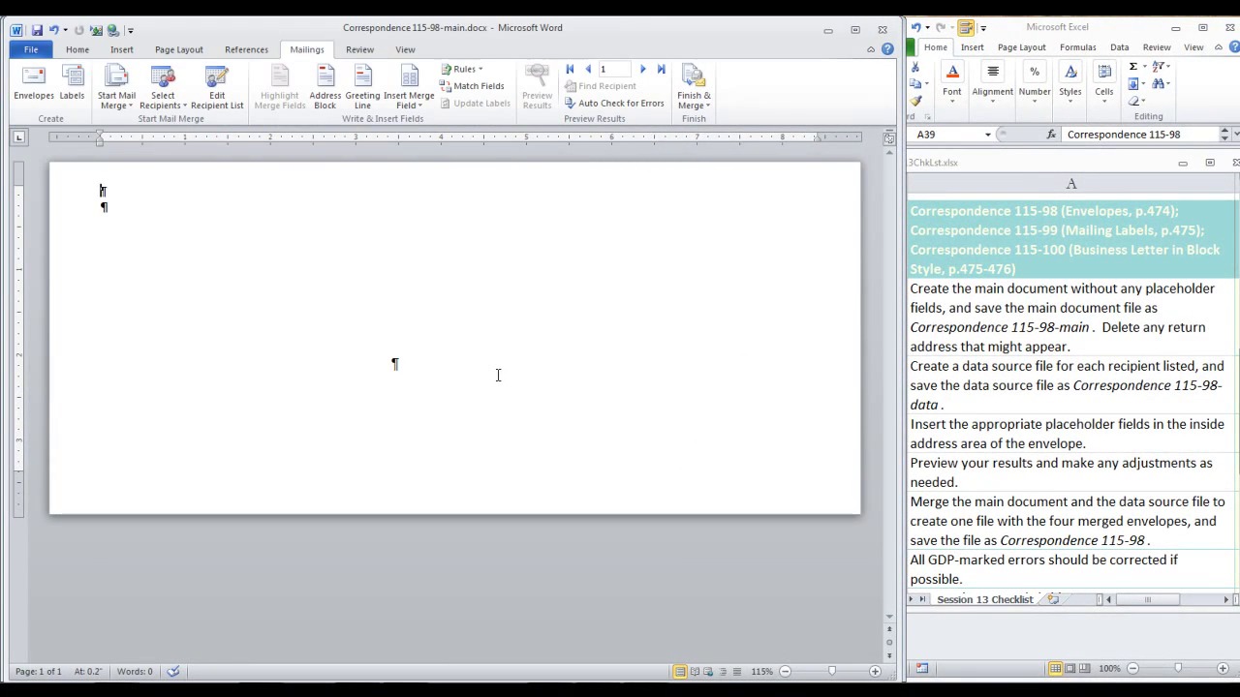
pyautogui.moveTo(381, 376)
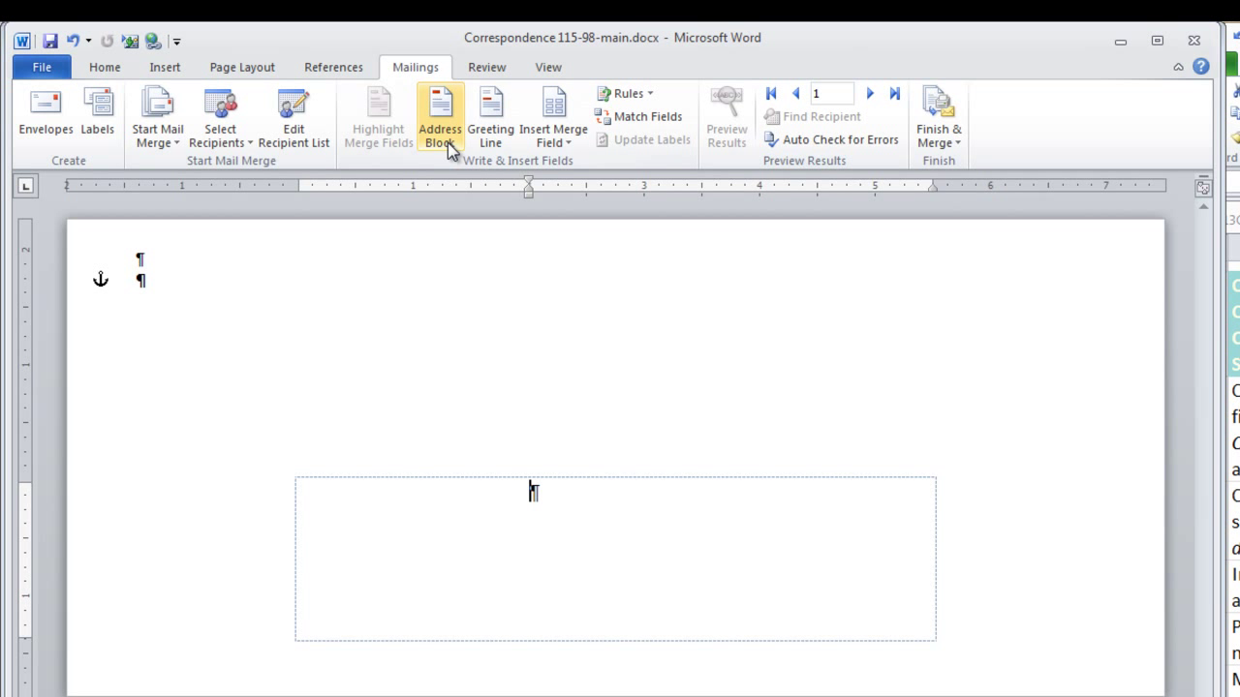
pyautogui.moveTo(439, 111)
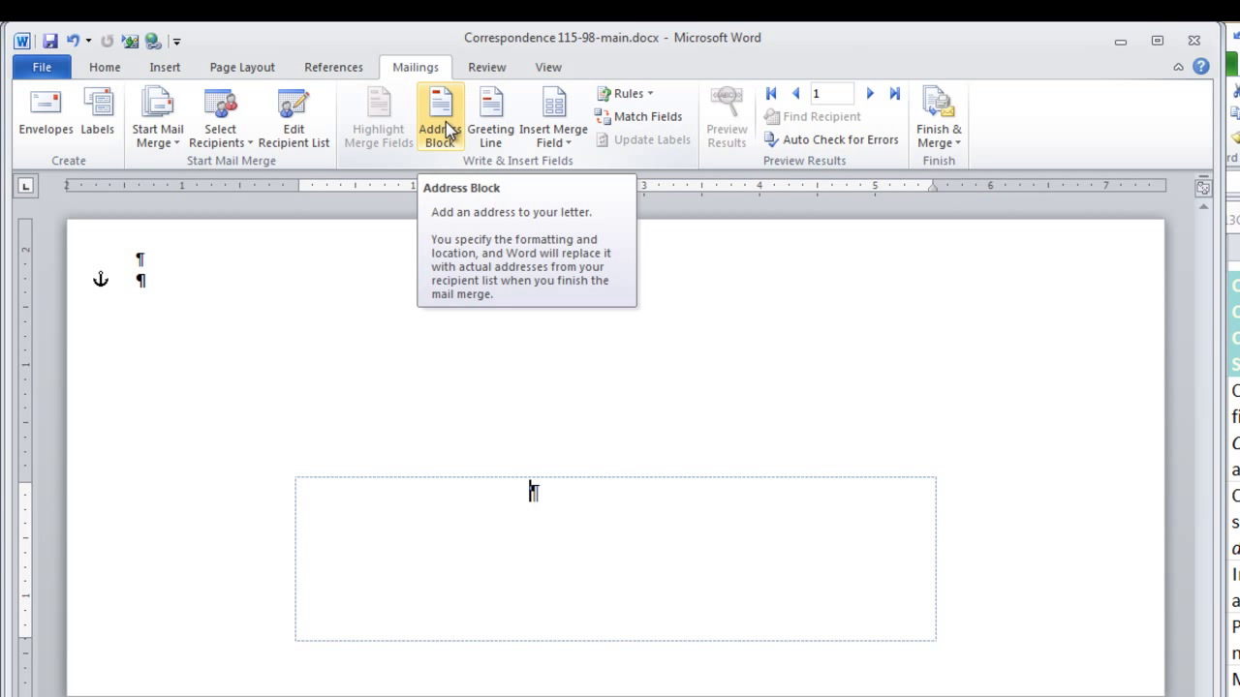
# Insert an AddressBlock field after previewing the last and first recipients
pyautogui.click(439, 112)
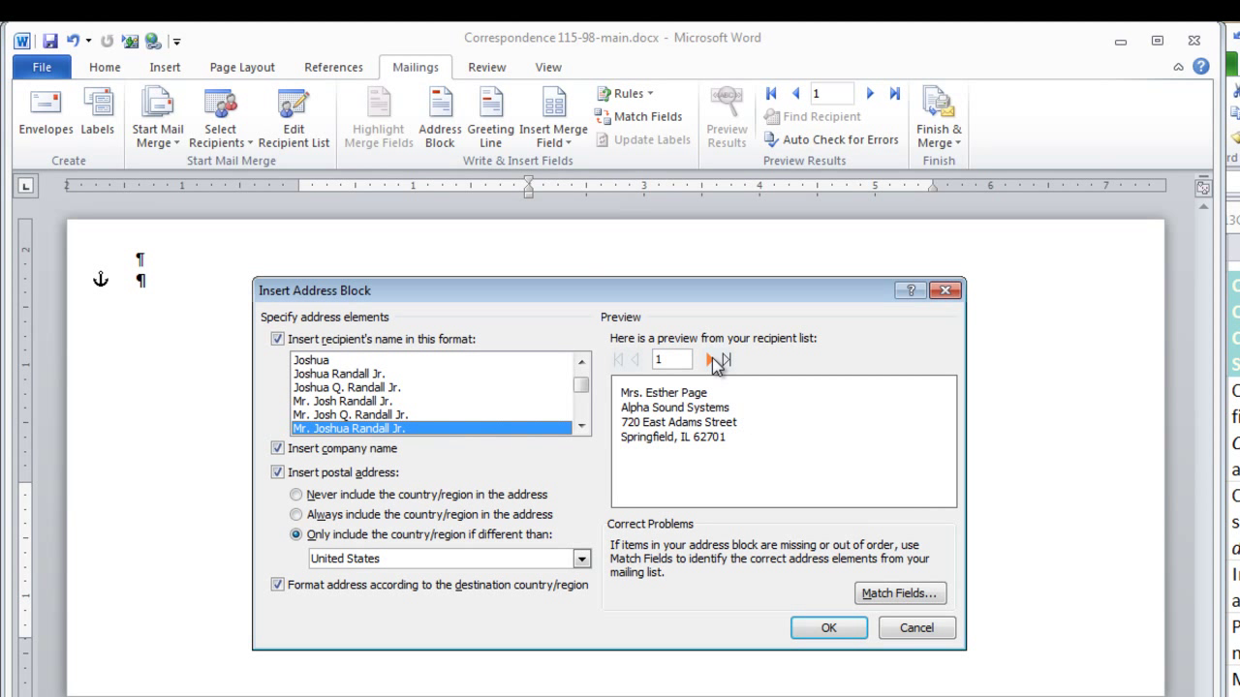
pyautogui.click(718, 360)
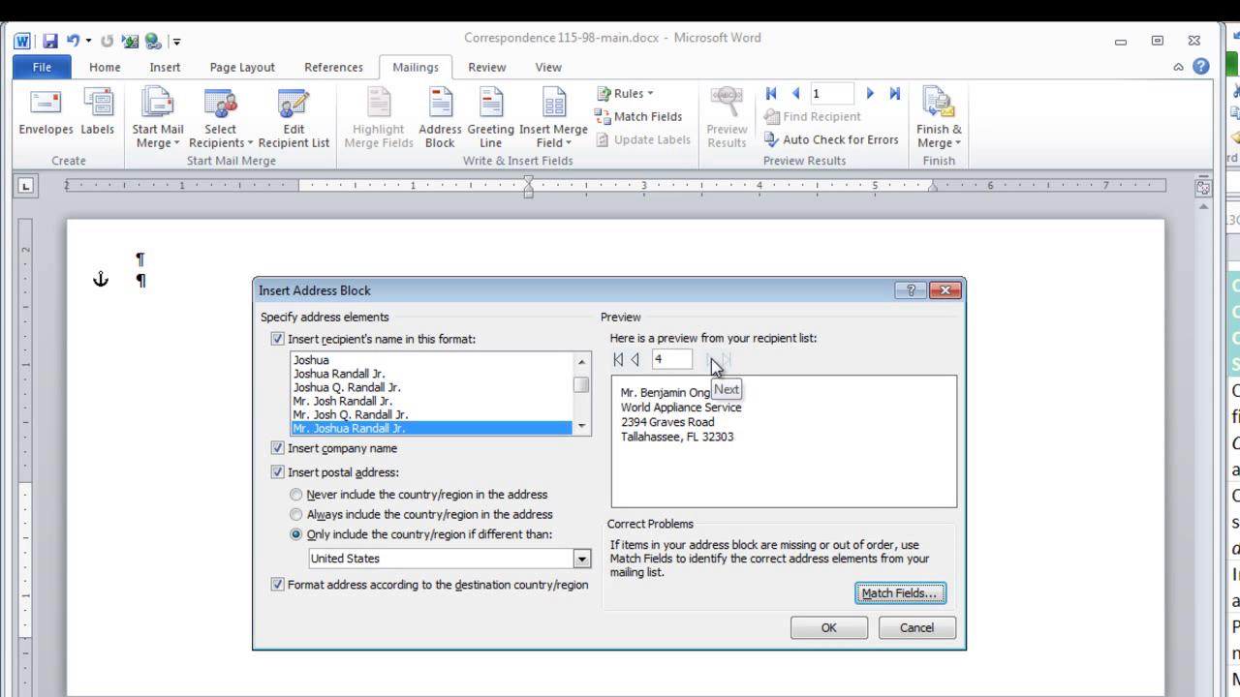
pyautogui.click(617, 360)
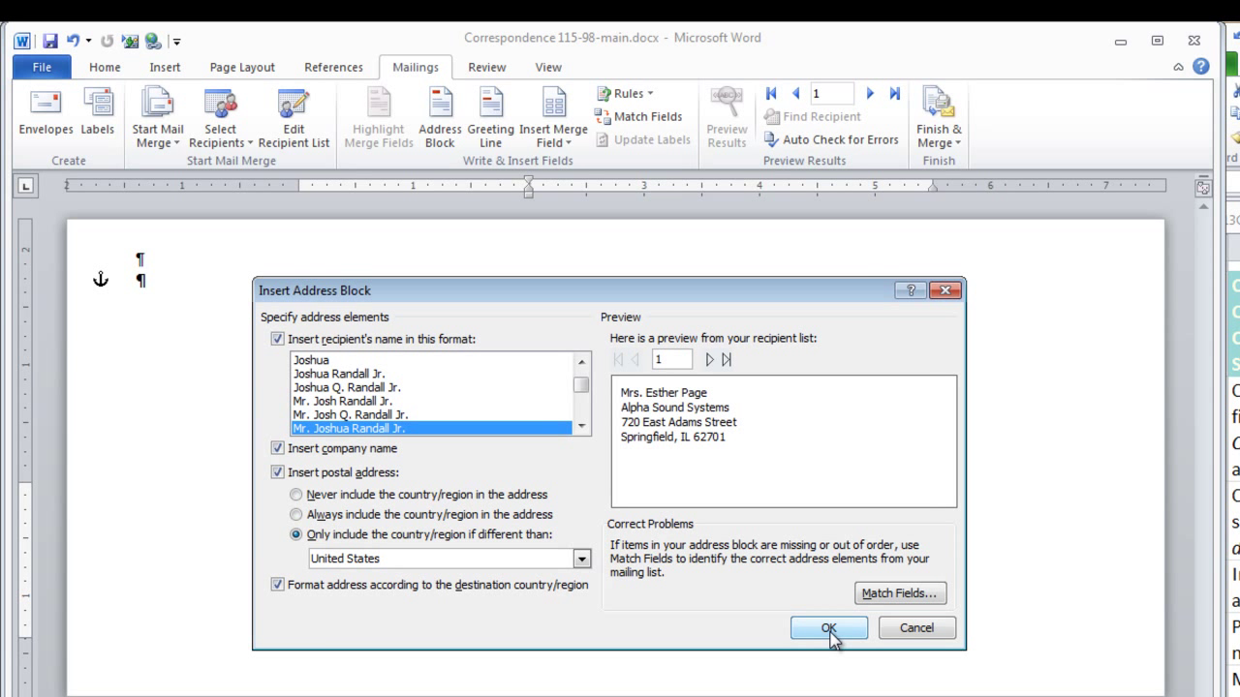
pyautogui.click(828, 627)
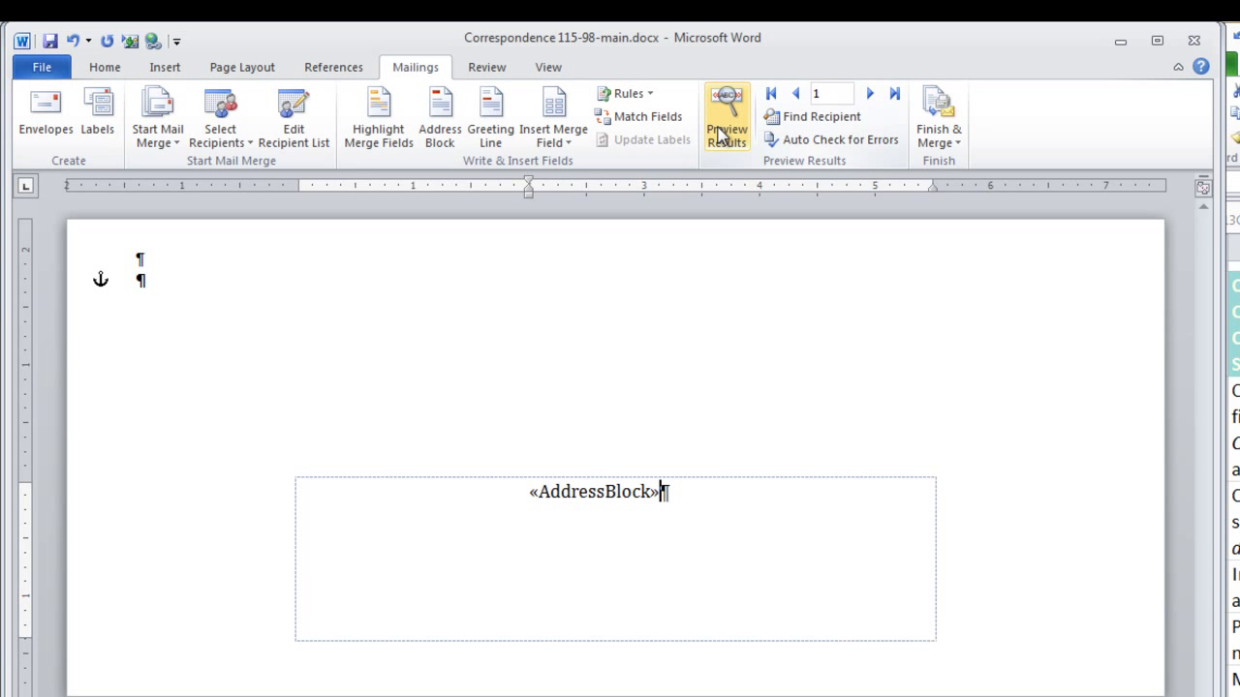
# Preview merged envelopes, jumping to the fourth recipient and back to the first
pyautogui.click(726, 116)
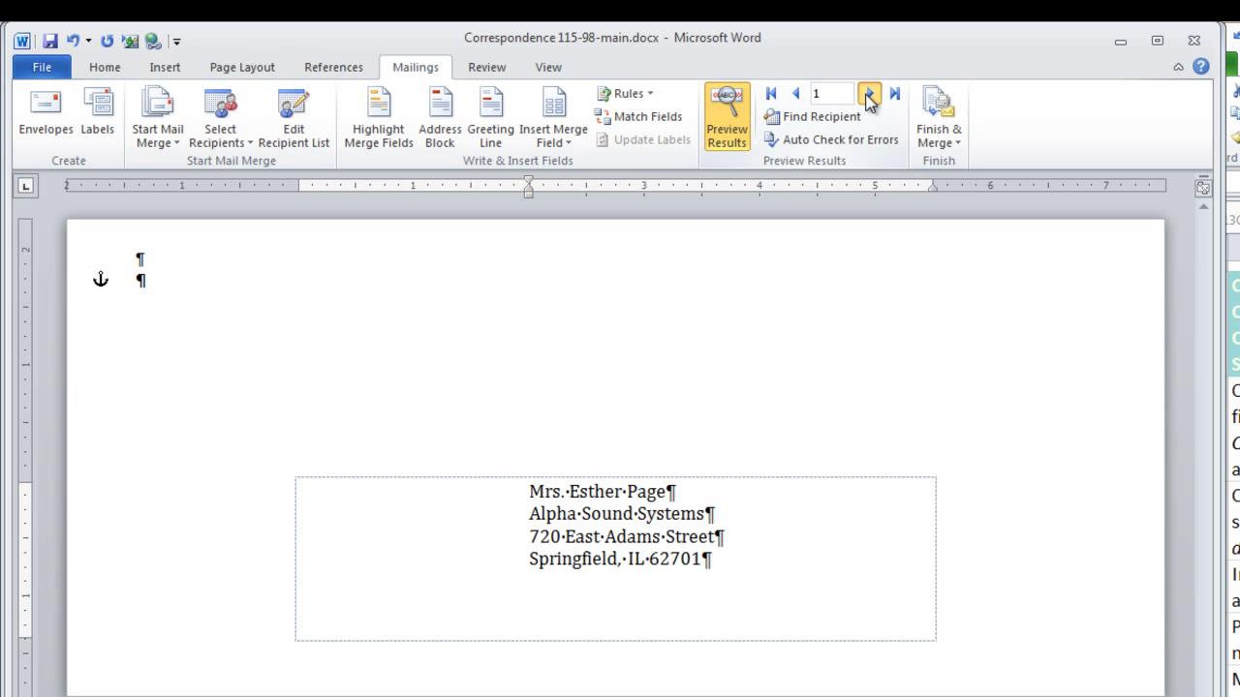
pyautogui.click(868, 94)
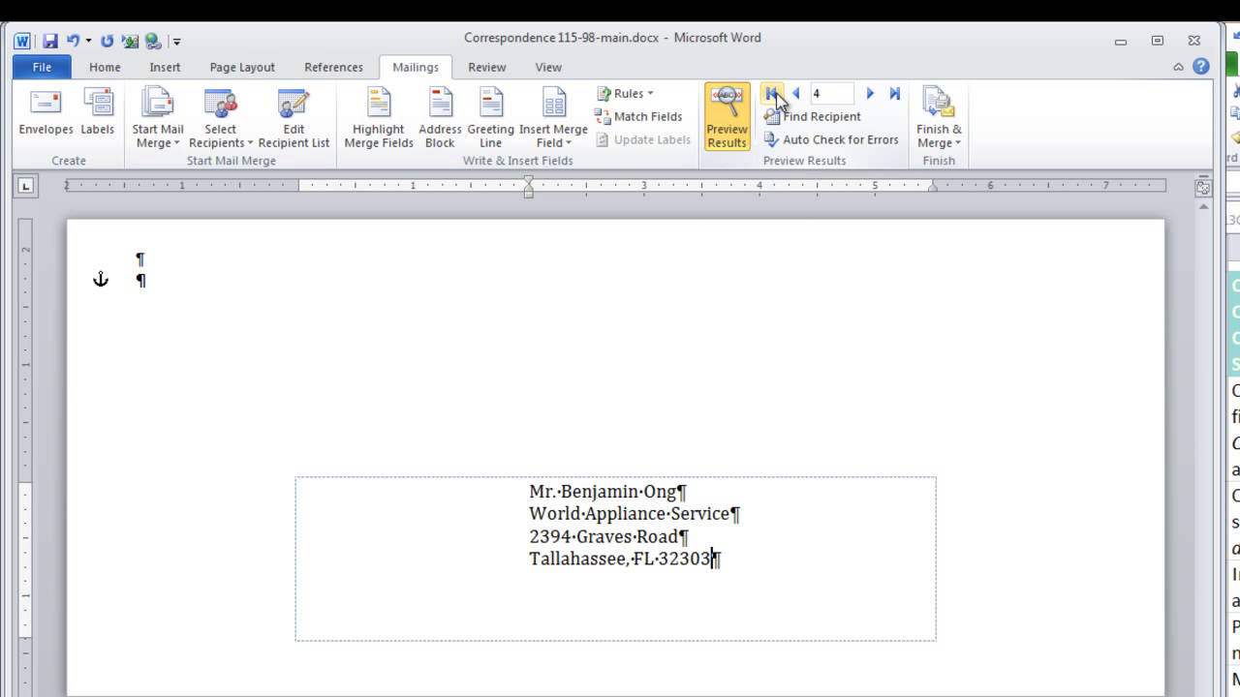
pyautogui.click(772, 94)
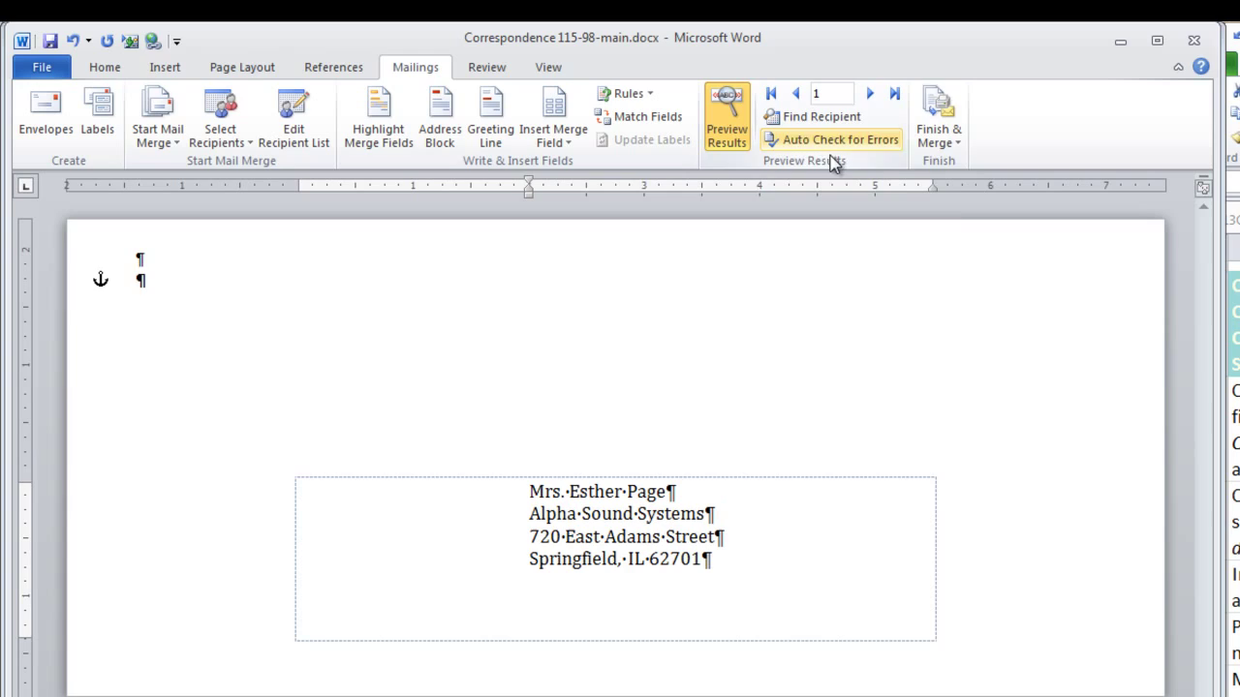
pyautogui.moveTo(938, 116)
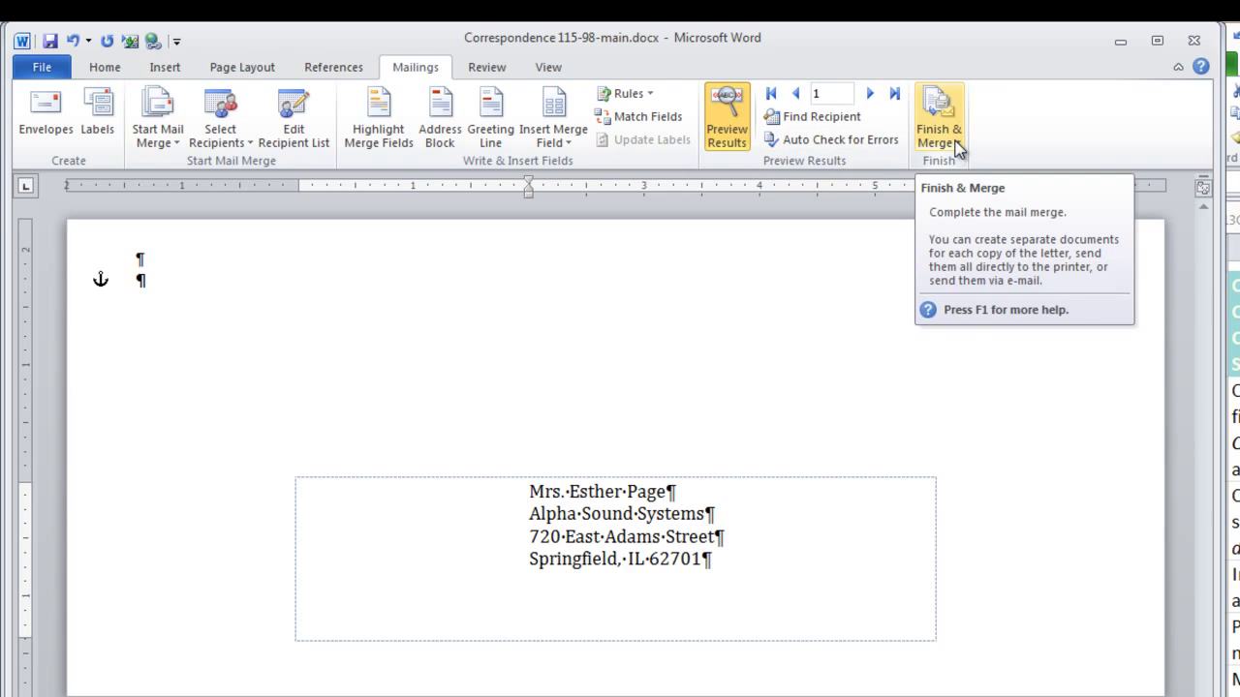
# Merge all records into a new document with Edit Individual Documents and scroll through it
pyautogui.click(938, 116)
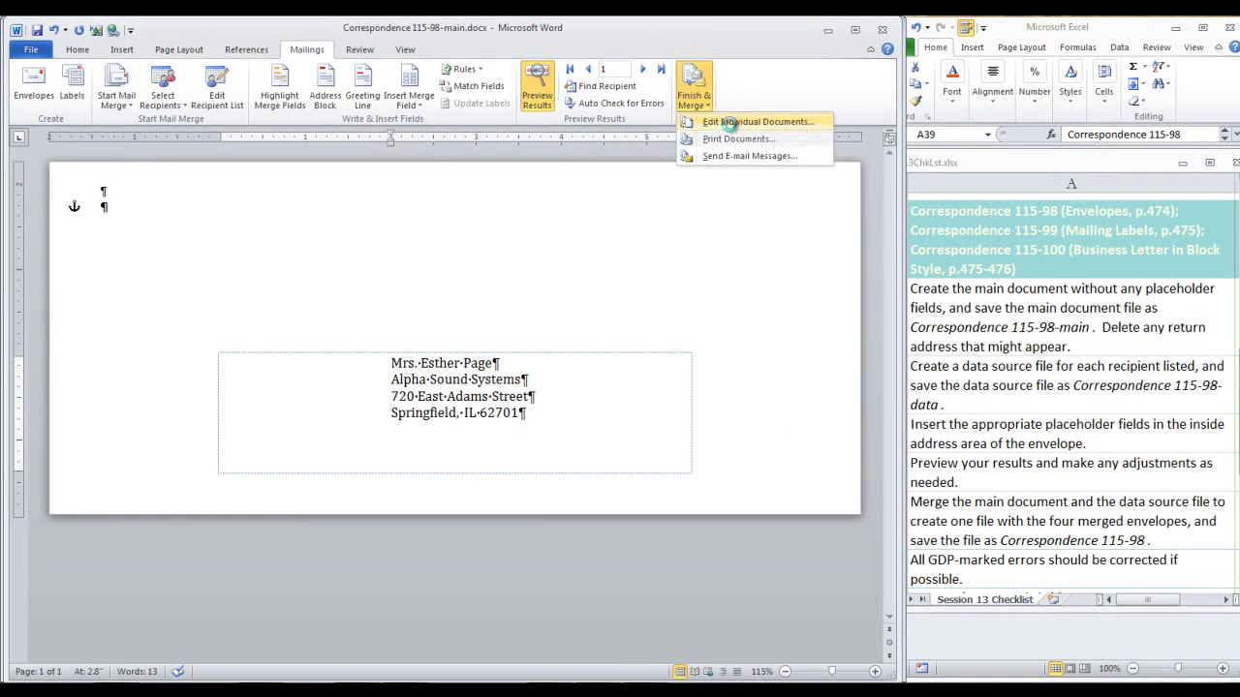
pyautogui.click(759, 121)
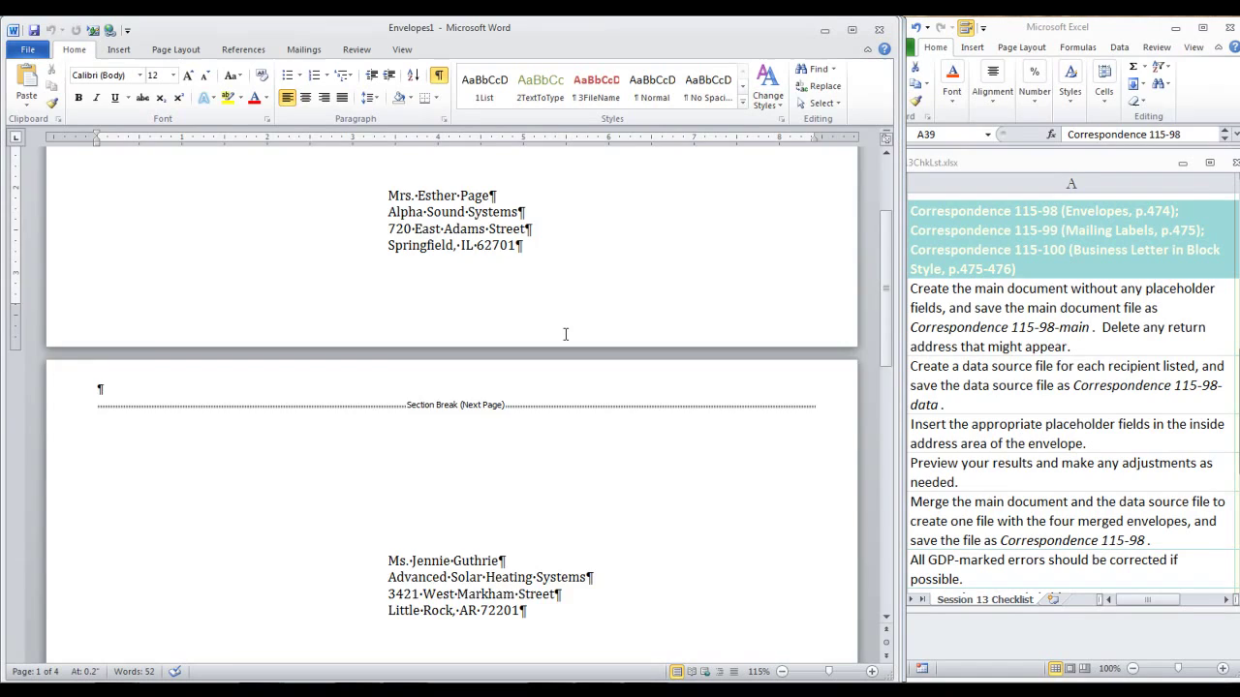
pyautogui.scroll(-3)
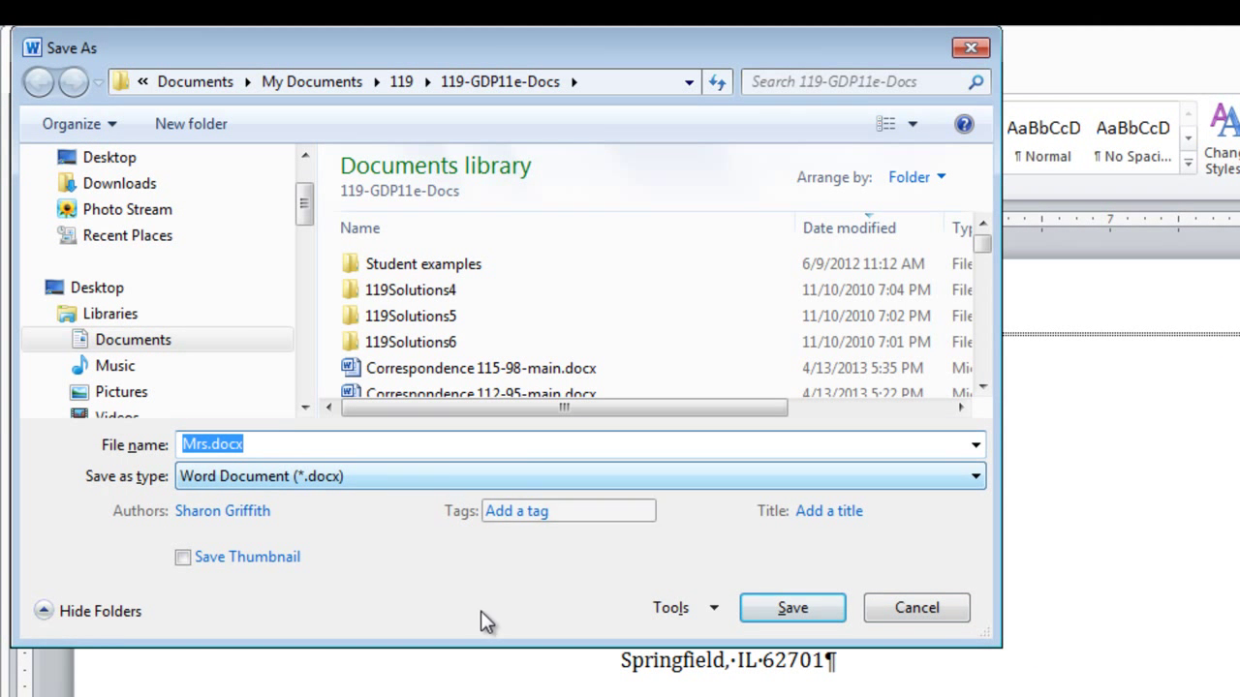
# Save the merged four-envelope document as Correspondence 115-98.docx
pyautogui.write('Correspondence 115-98')
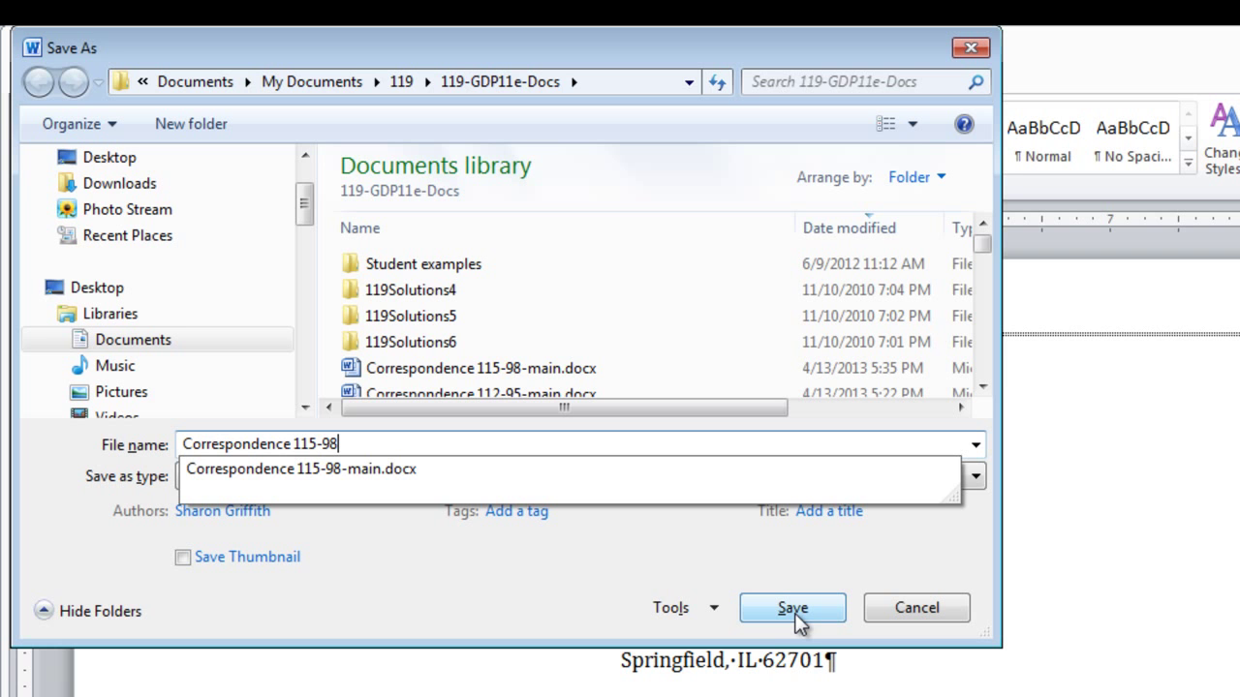
pyautogui.click(792, 607)
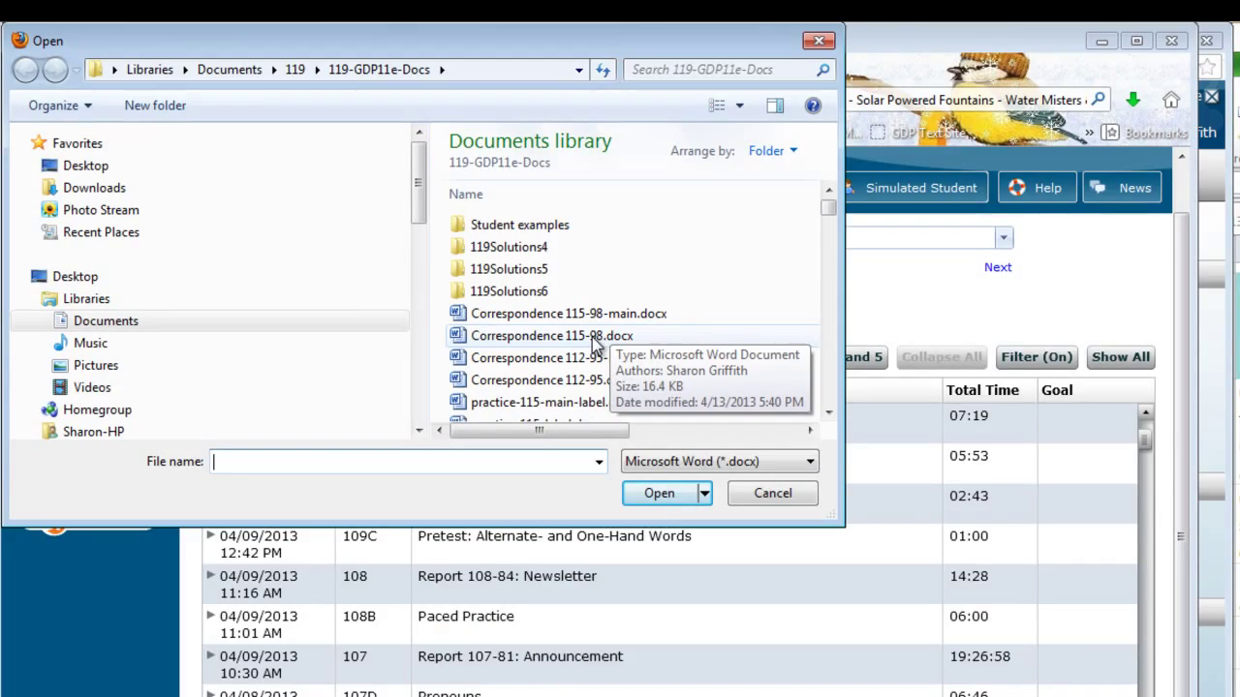
# Upload Correspondence 115-98.docx to GDP, submit it for scoring, and close the results
pyautogui.click(551, 335)
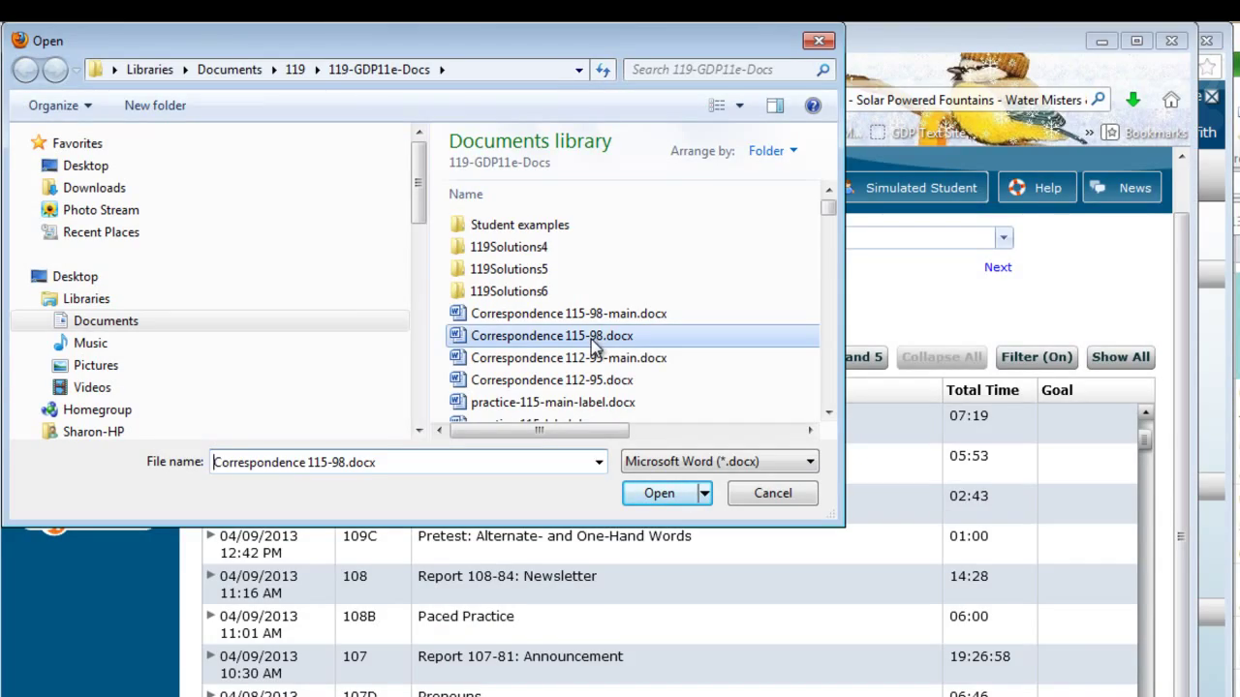
pyautogui.click(658, 493)
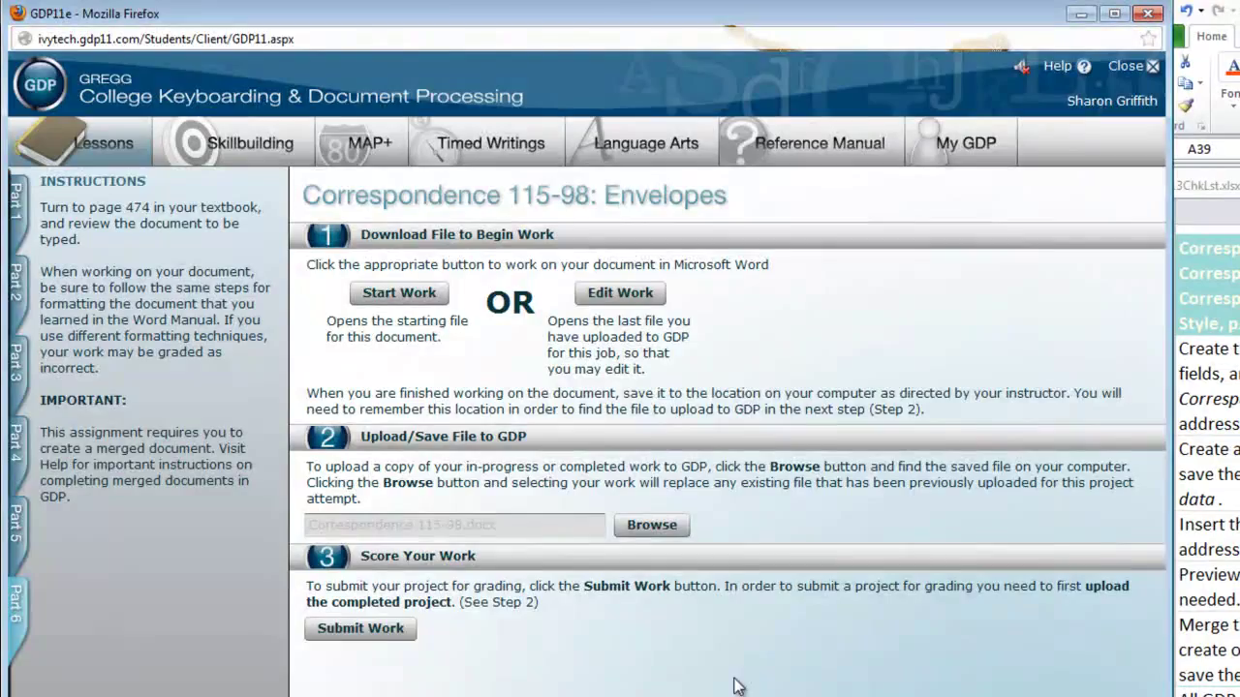
pyautogui.click(360, 628)
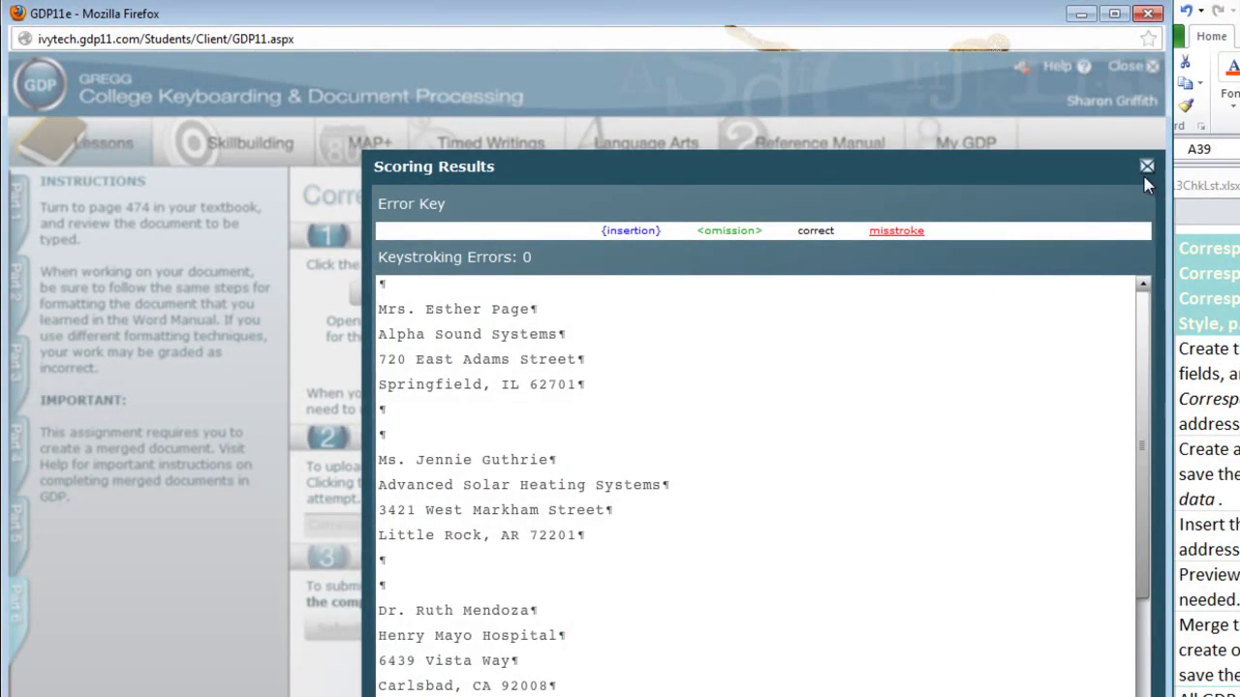
pyautogui.click(1147, 166)
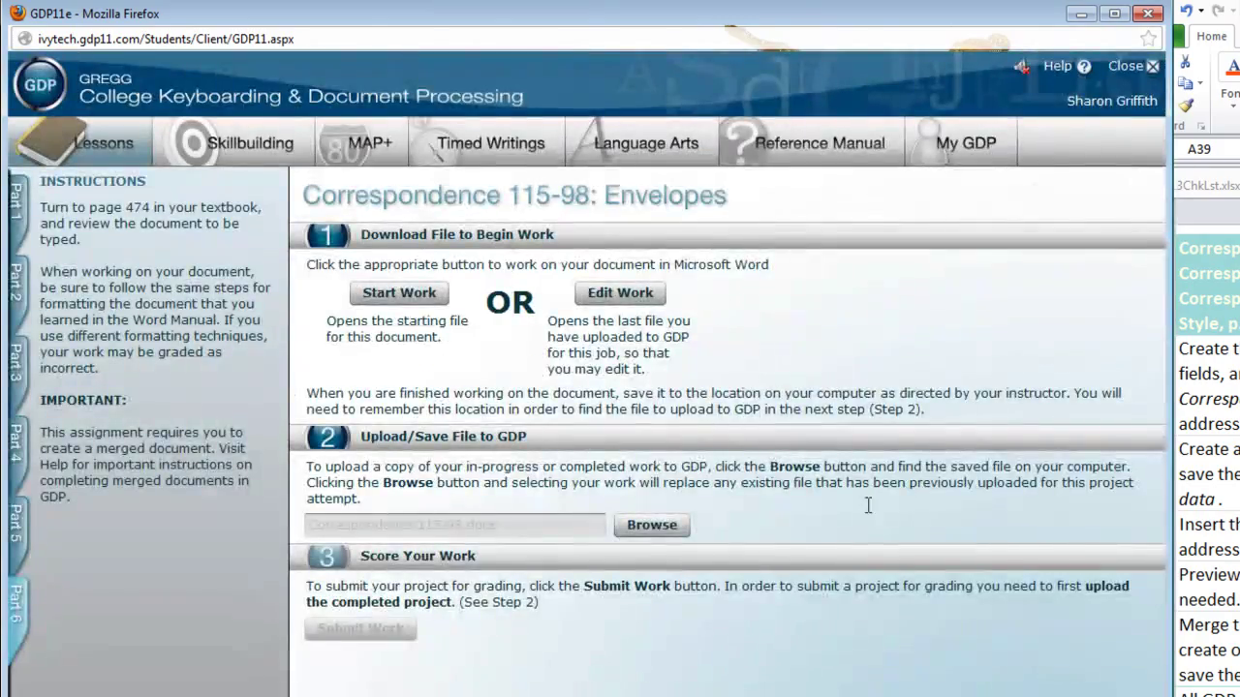